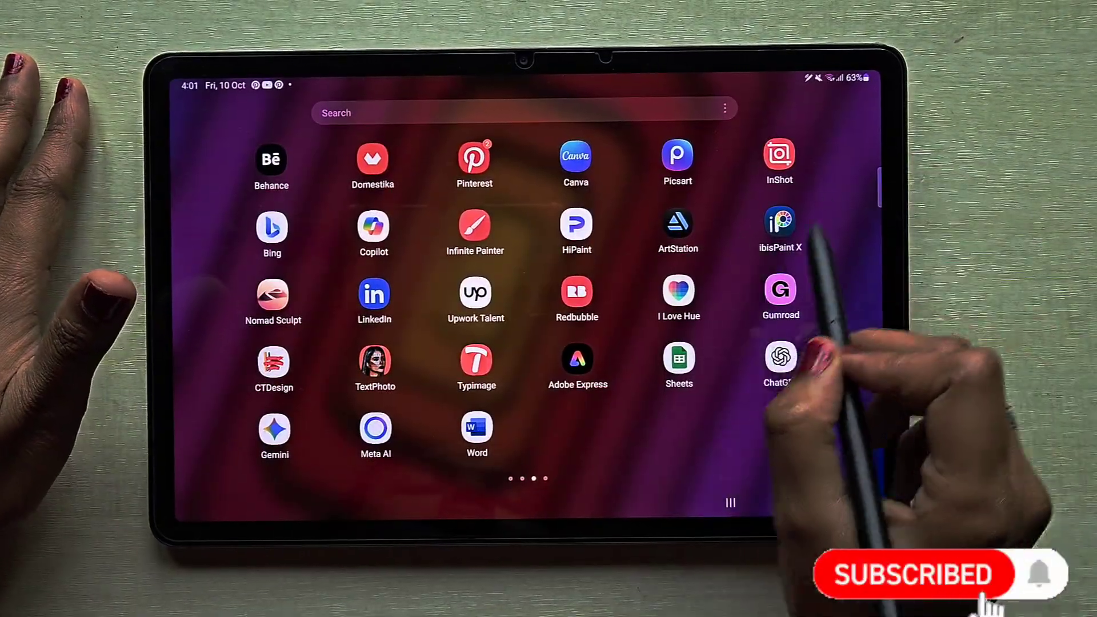
# - Launch ibisPaint X and create a new blank 4:3 white canvas from My Gallery
pyautogui.click(780, 227)
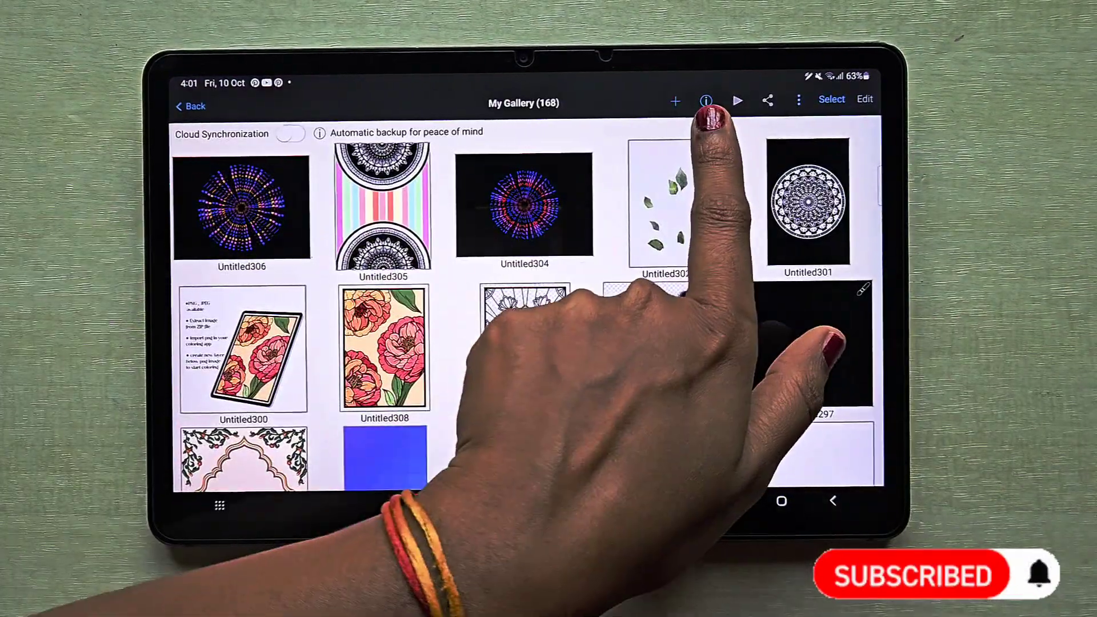
pyautogui.click(675, 100)
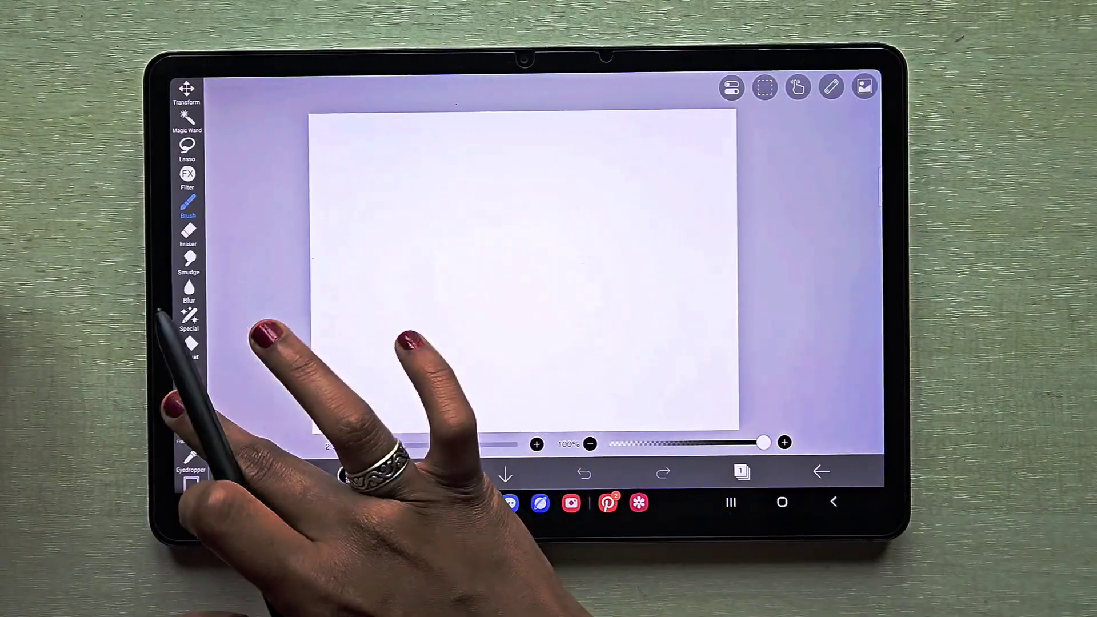
# - Add a text box reading 'GOOD THINGS TAKE TIME, TRUST THE PROCESS' on the canvas
pyautogui.click(188, 402)
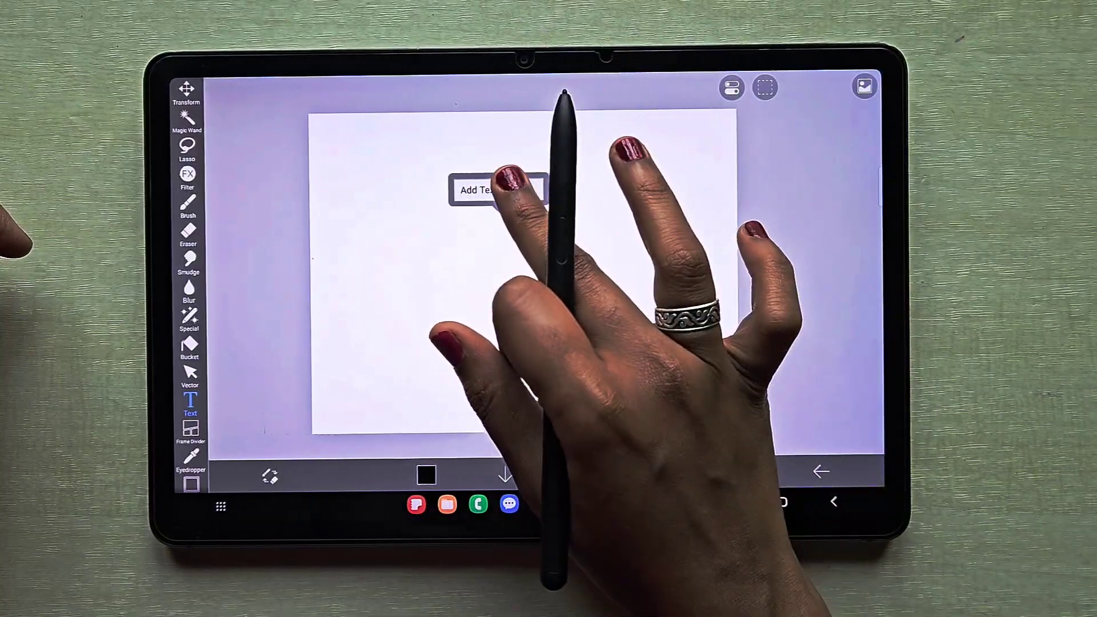
pyautogui.click(481, 190)
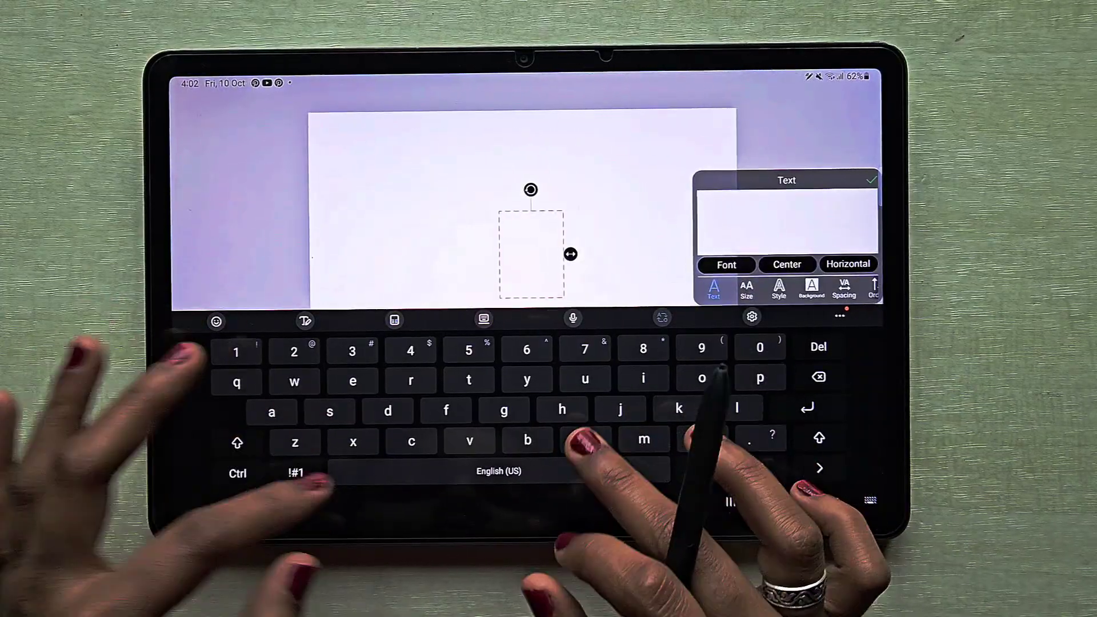
pyautogui.write('GOOD THINGS TAKE TIME,')
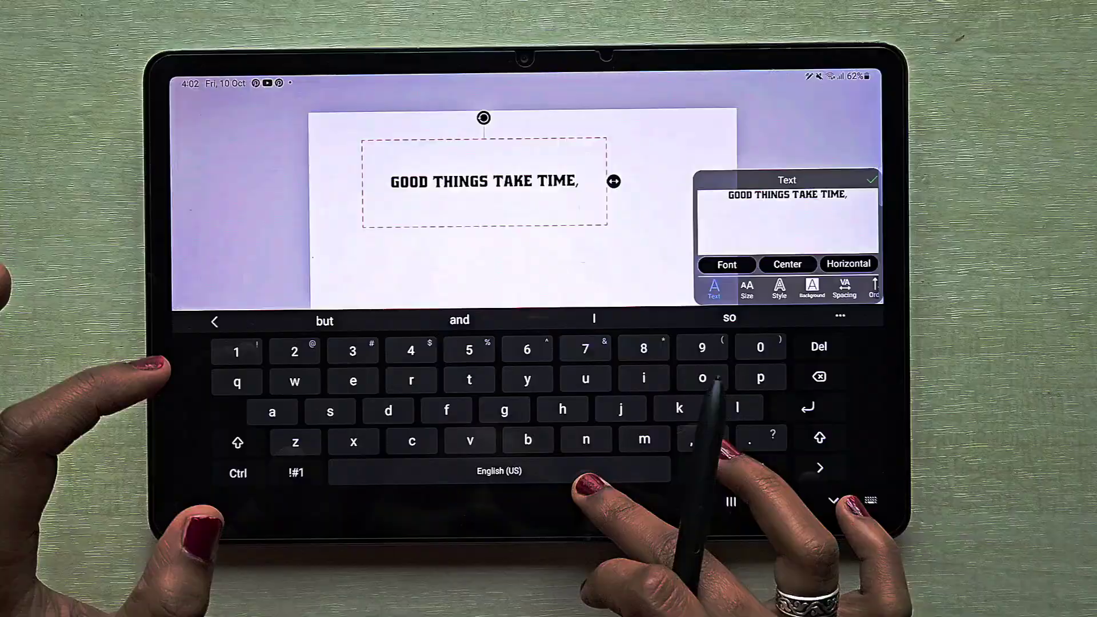
pyautogui.write('TRUST THE PROCESS')
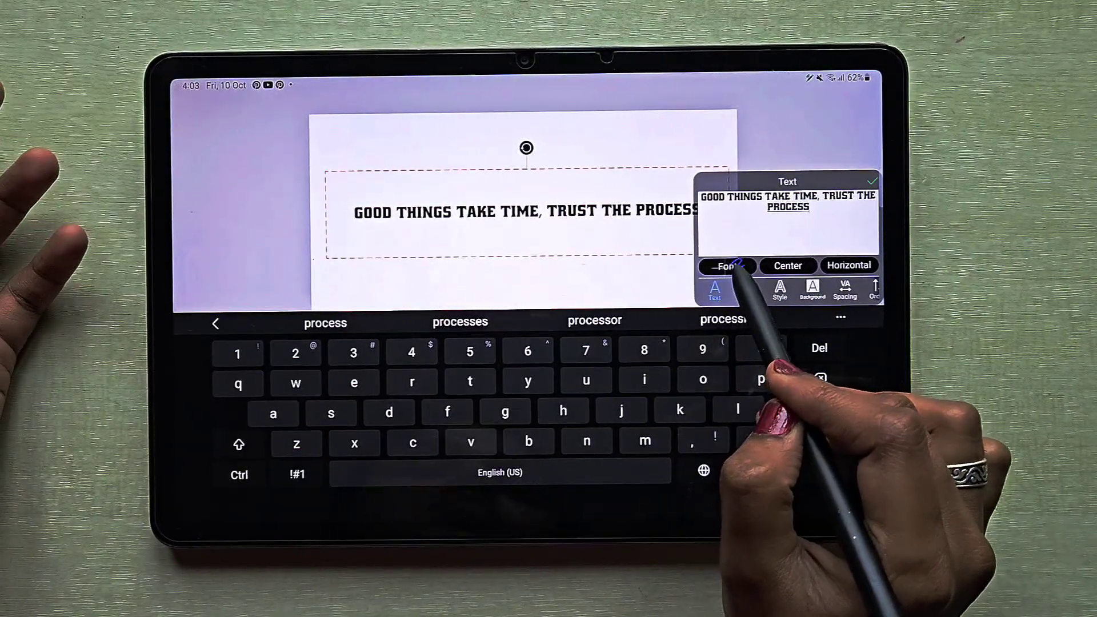
# - Try several fonts and set the quote in a heavy block-capital typeface
pyautogui.click(727, 266)
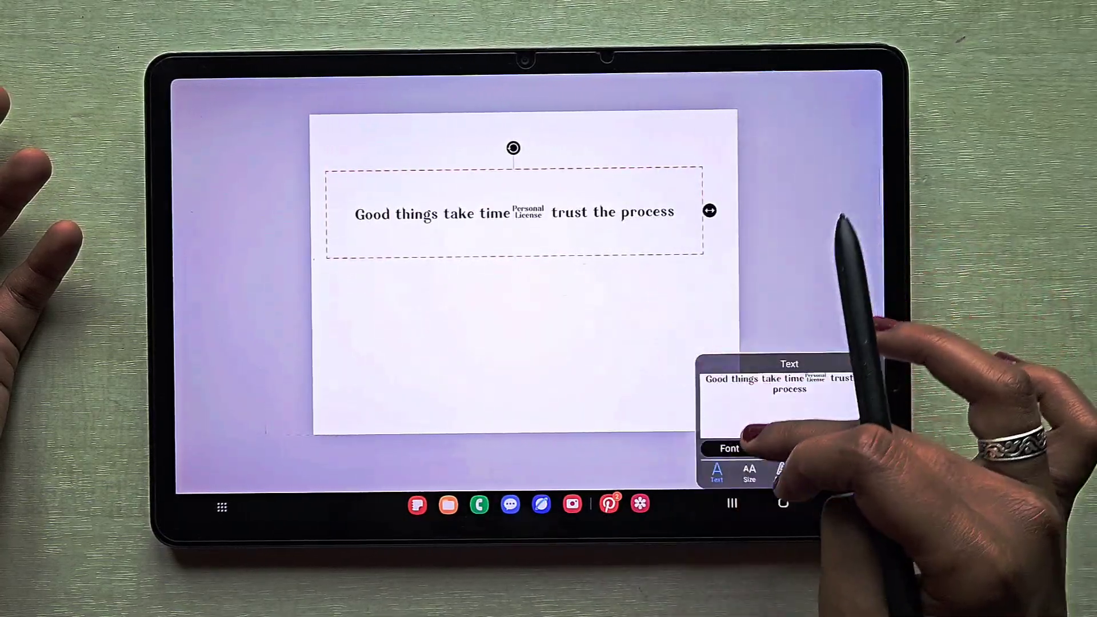
pyautogui.click(729, 448)
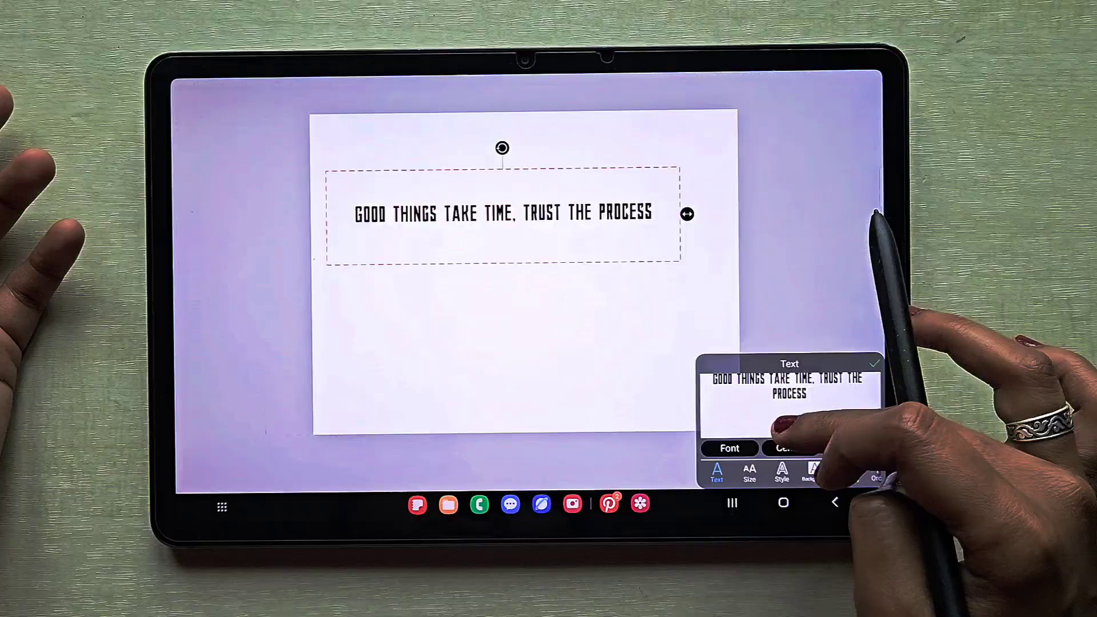
pyautogui.click(729, 449)
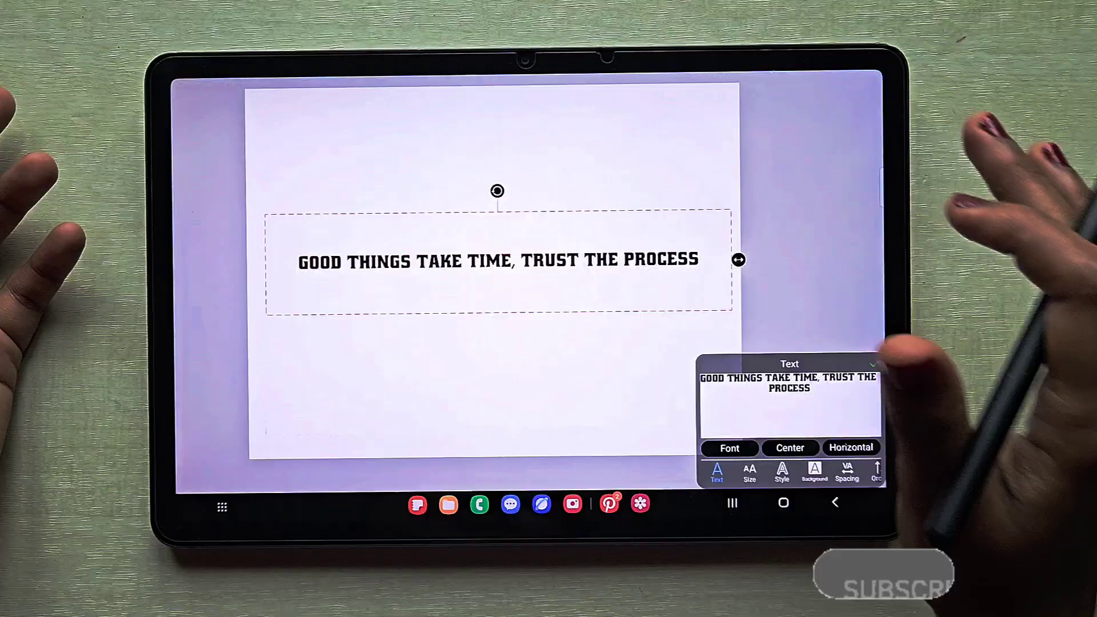
# - Color the quote's letters blue and raise Stroke Width for a thick outline
pyautogui.click(782, 474)
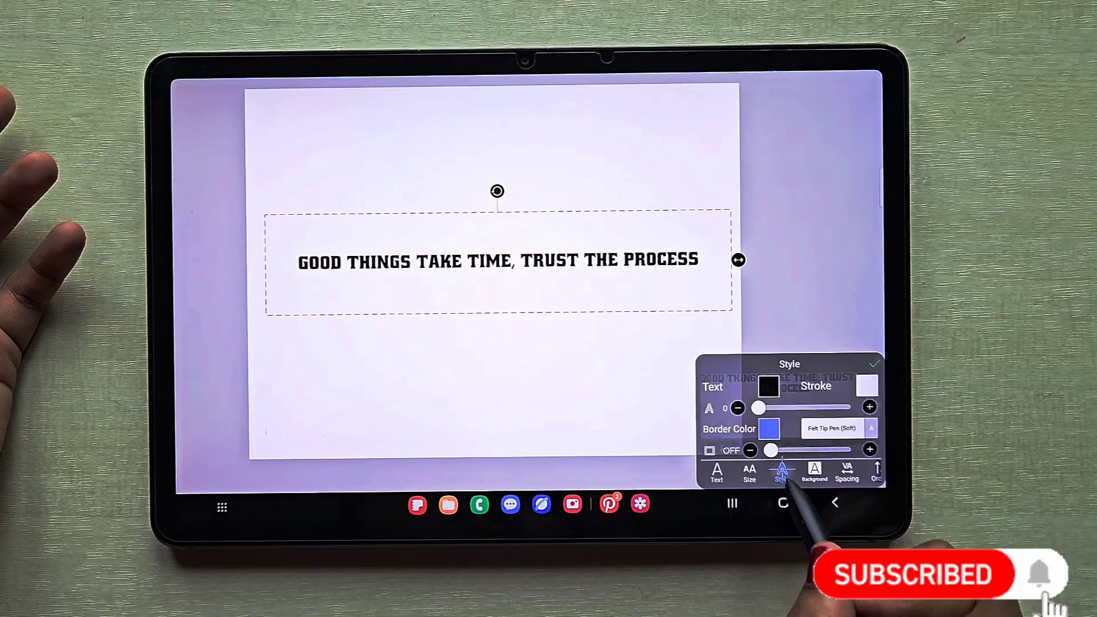
pyautogui.click(769, 429)
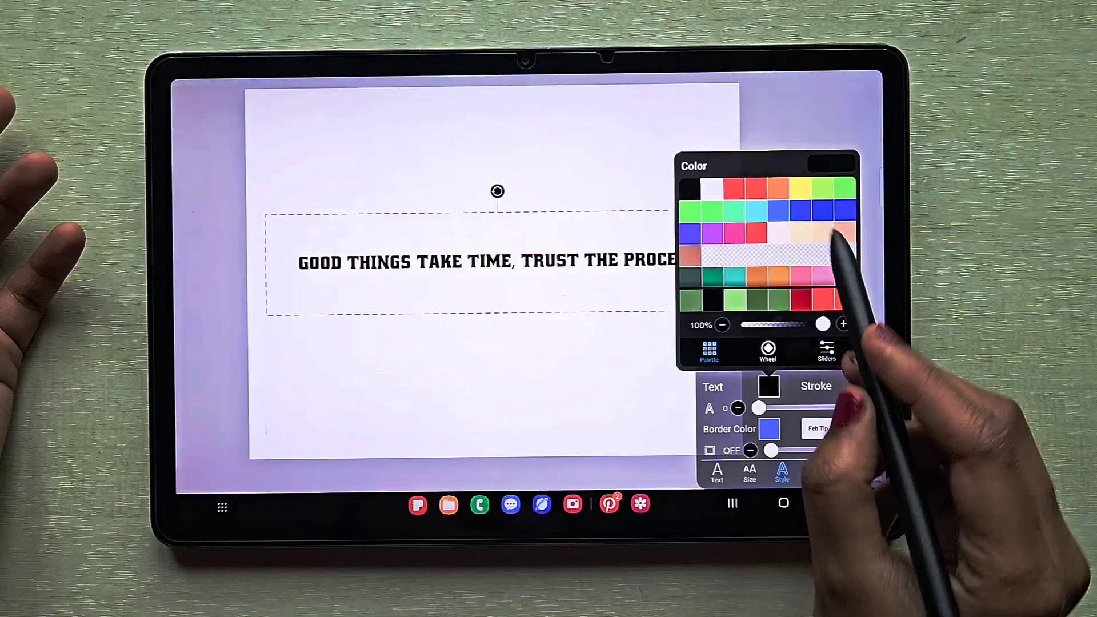
pyautogui.click(738, 189)
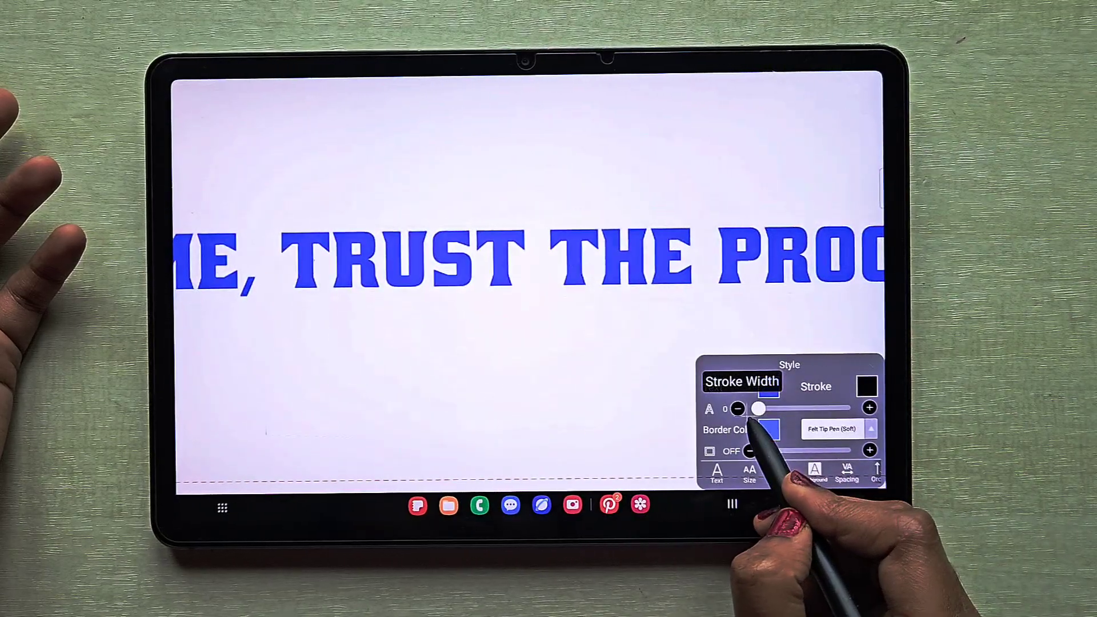
pyautogui.moveTo(757, 408); pyautogui.dragTo(782, 408)
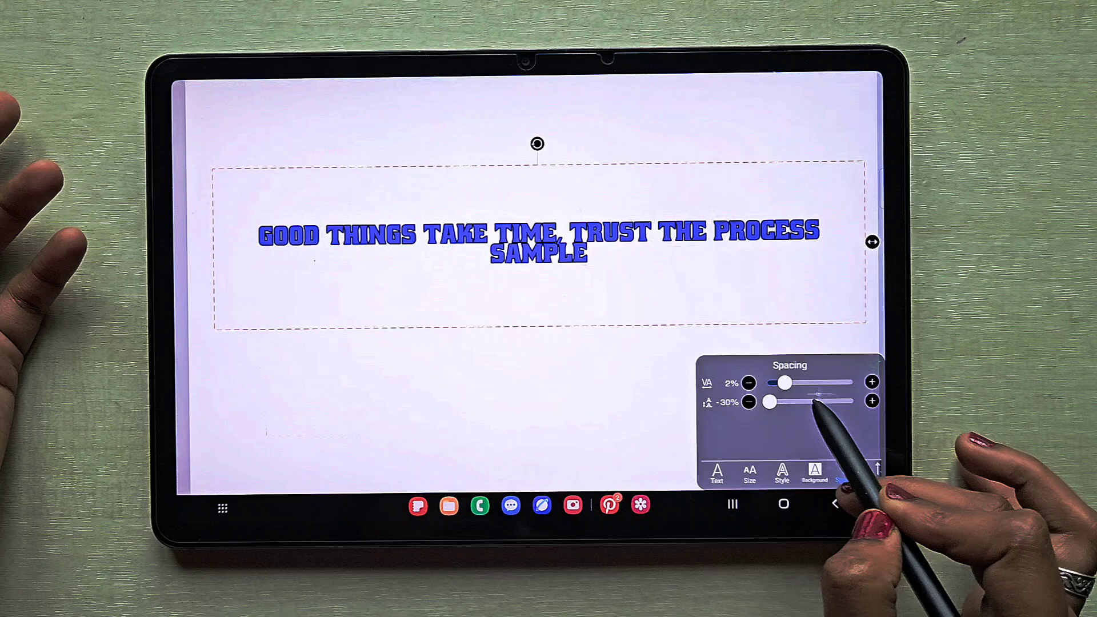
# - Set Character Spacing to about 7% and change the quote's color to red
pyautogui.moveTo(783, 383); pyautogui.dragTo(791, 383)
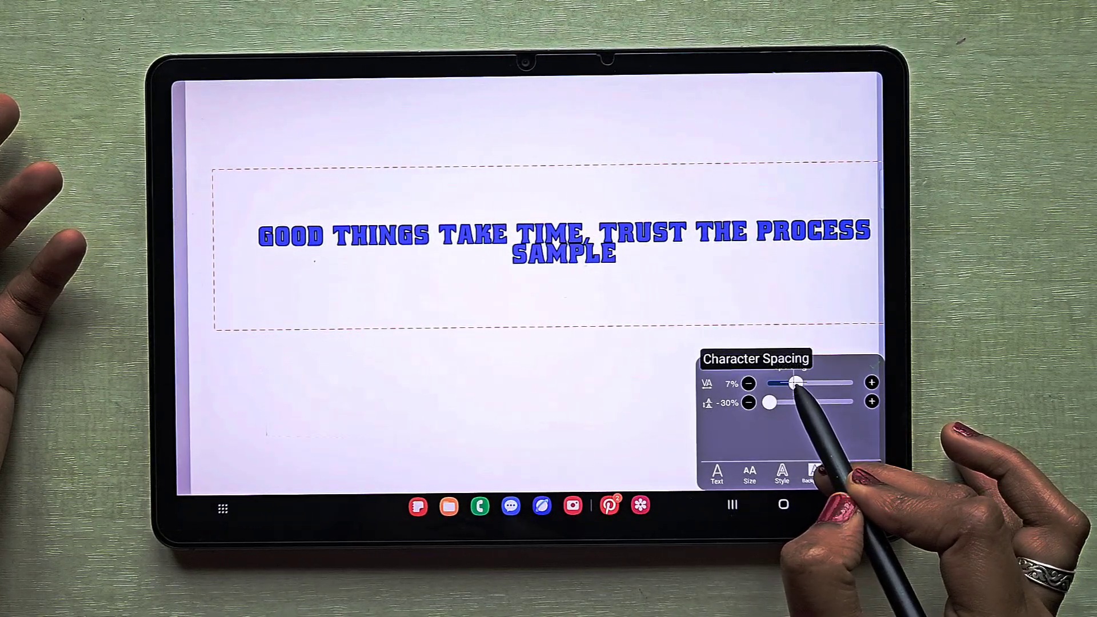
pyautogui.moveTo(790, 383); pyautogui.dragTo(810, 383)
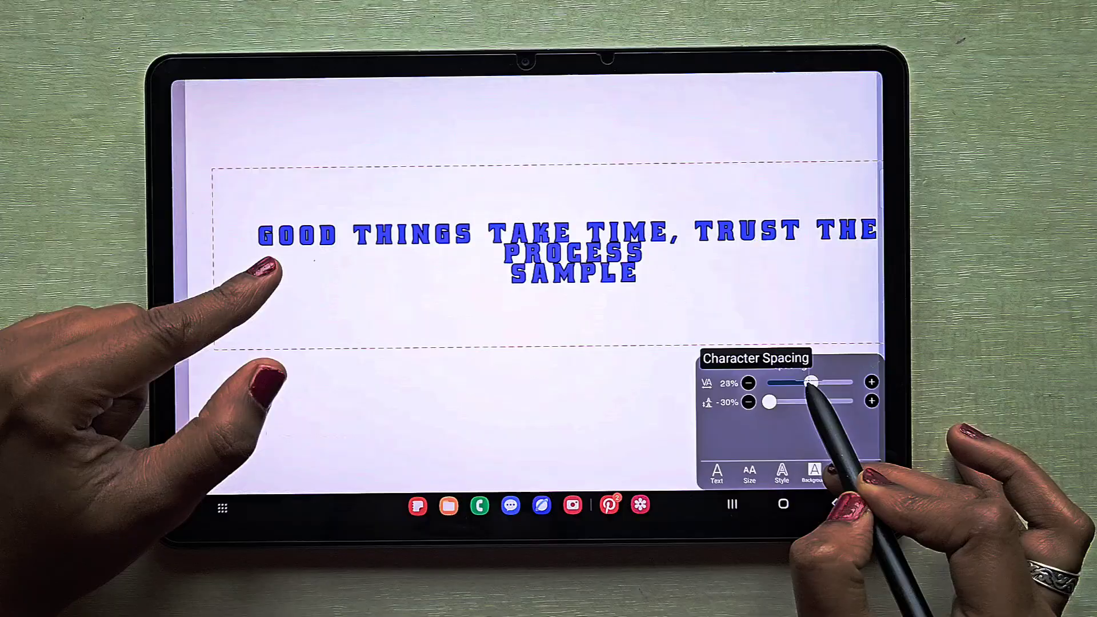
pyautogui.moveTo(812, 384); pyautogui.dragTo(791, 384)
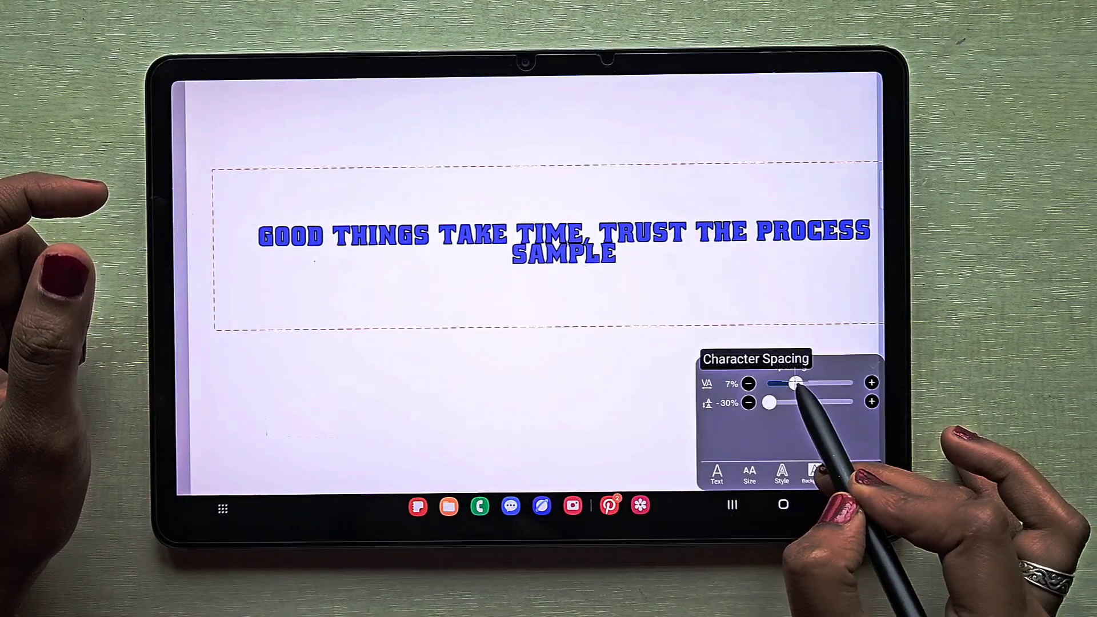
pyautogui.click(781, 477)
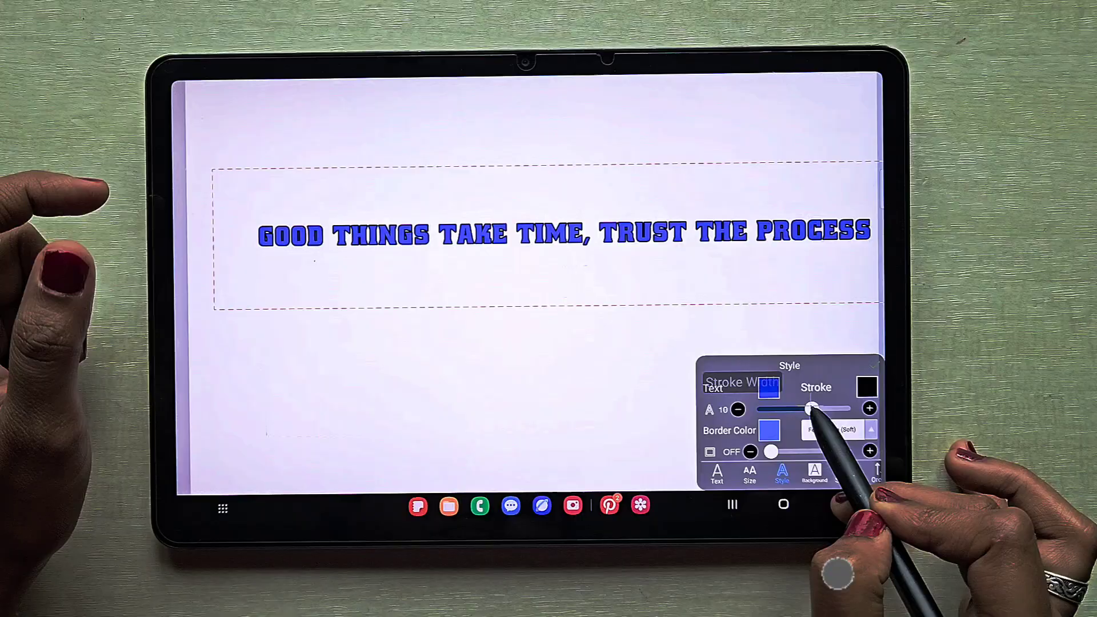
pyautogui.click(718, 475)
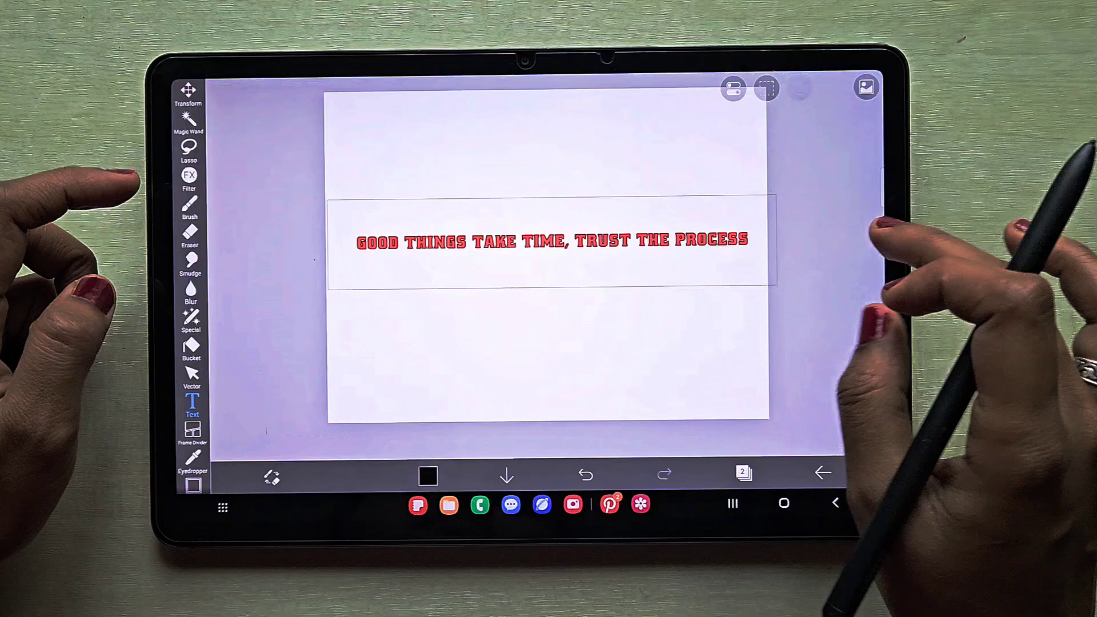
# - Exit the text tool and start the Filter tool, bringing up the Rasterize prompt
pyautogui.click(741, 474)
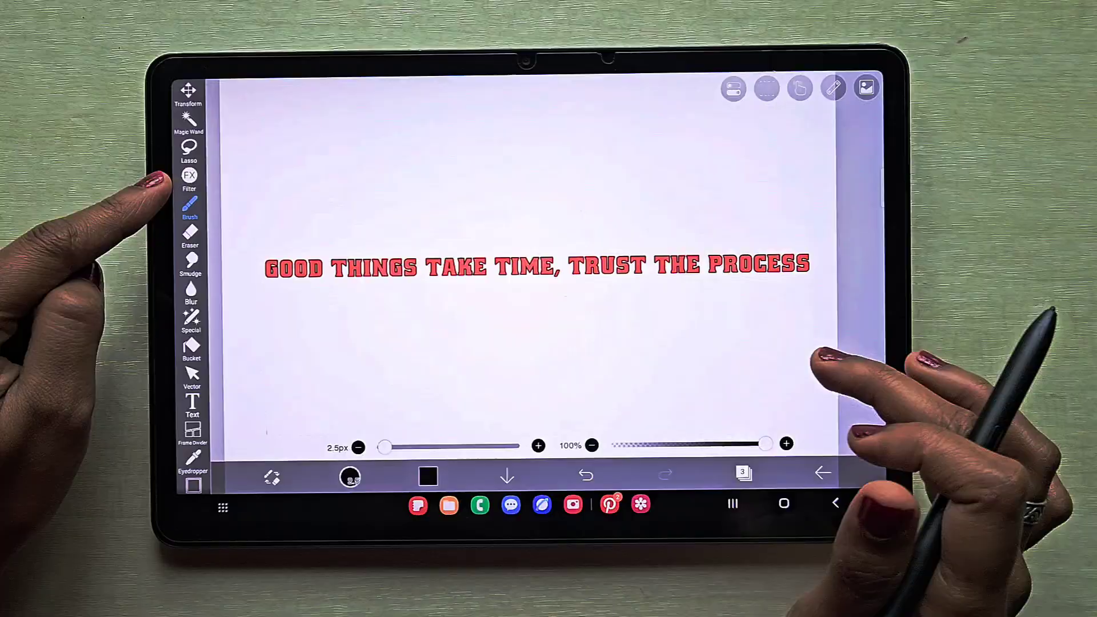
pyautogui.click(189, 176)
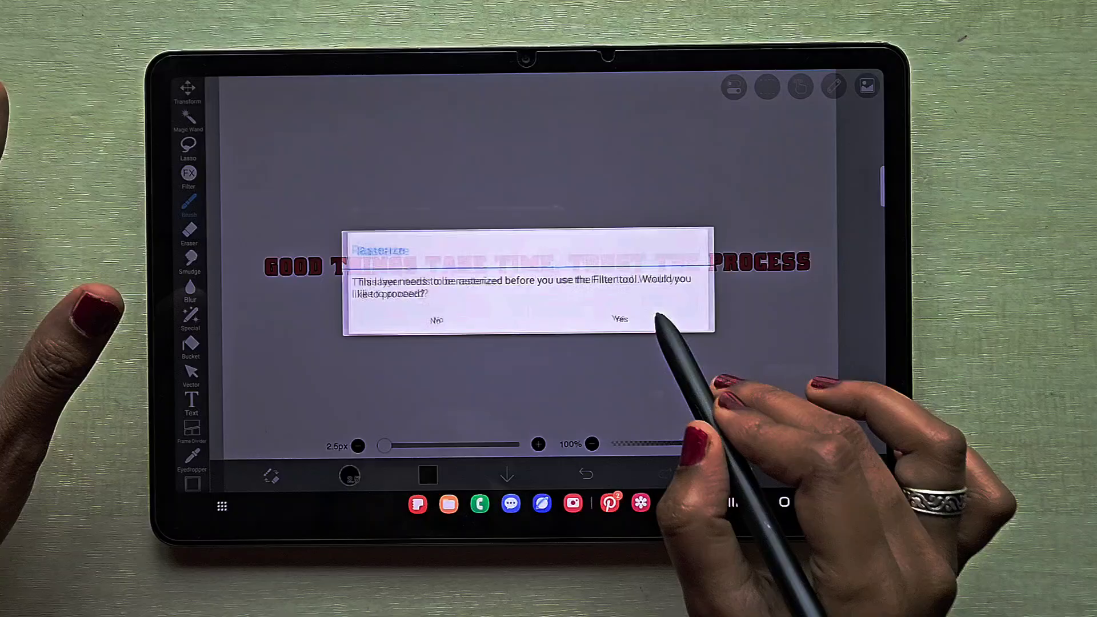
# - Confirm rasterizing the quote's text layer with Yes
pyautogui.click(620, 319)
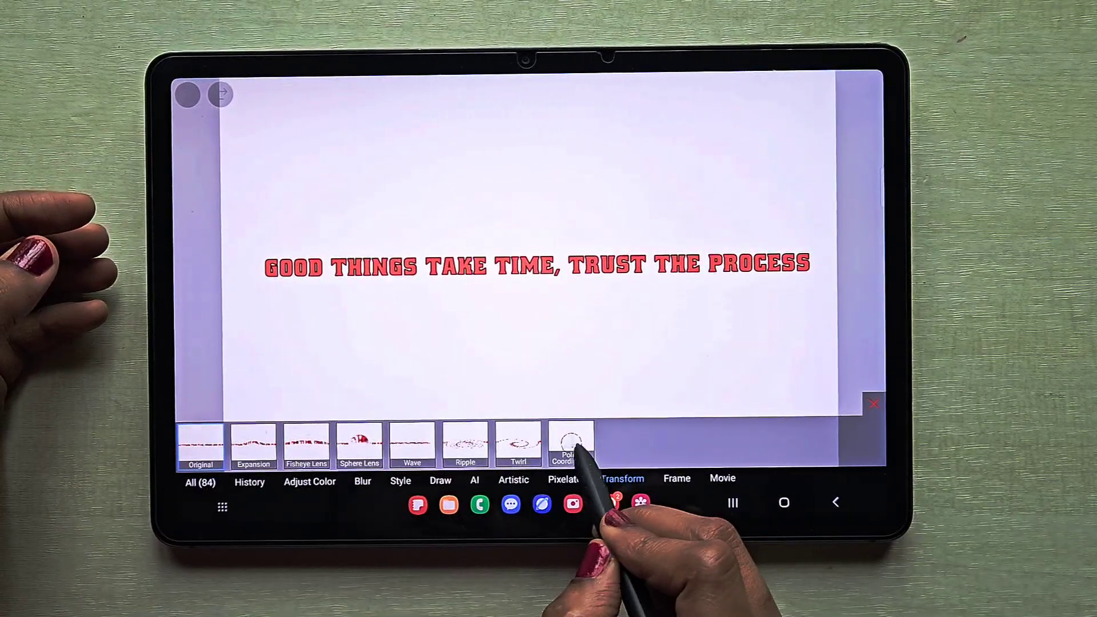
# - Apply Polar Coordinates (Convert To Polar) with Phase about 188° to arc the quote over the top
pyautogui.click(571, 443)
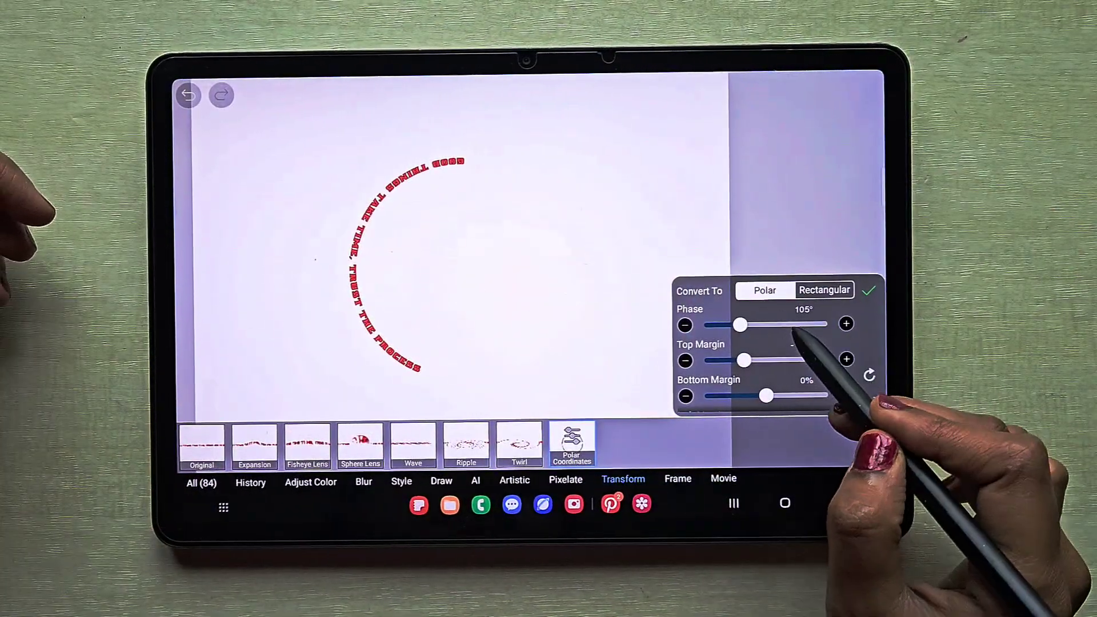
pyautogui.moveTo(763, 361); pyautogui.dragTo(744, 361)
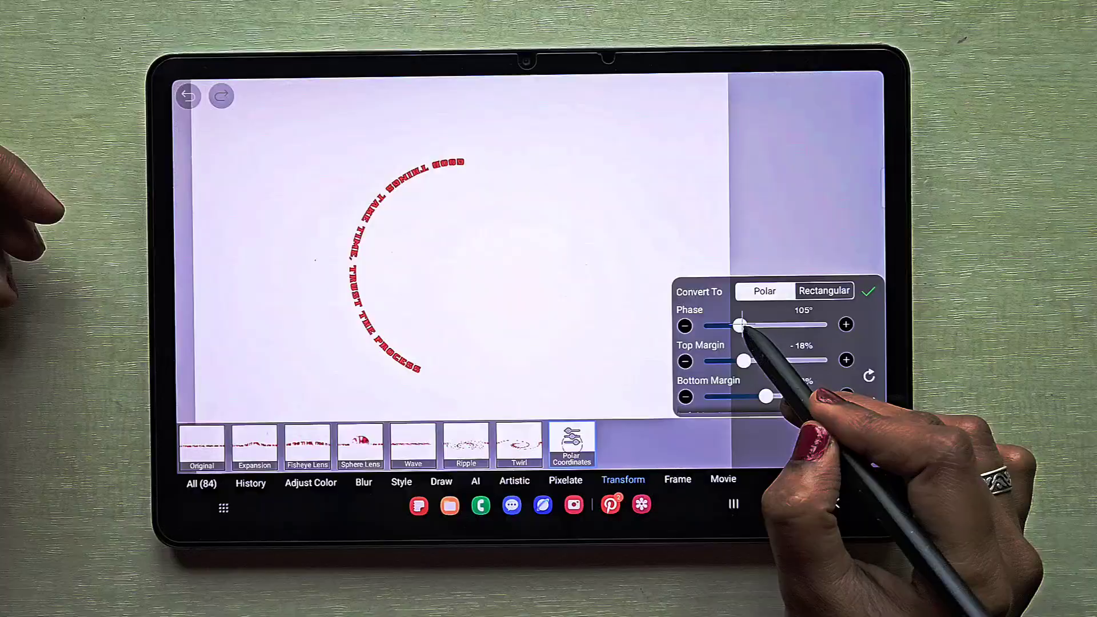
pyautogui.moveTo(741, 325); pyautogui.dragTo(765, 324)
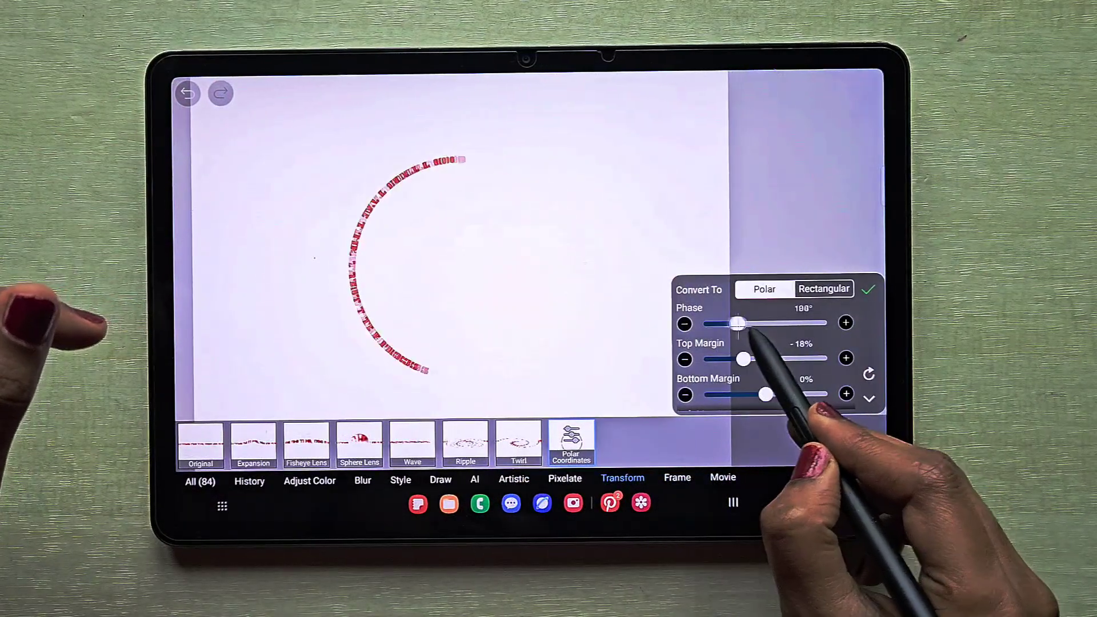
pyautogui.moveTo(733, 323); pyautogui.dragTo(766, 322)
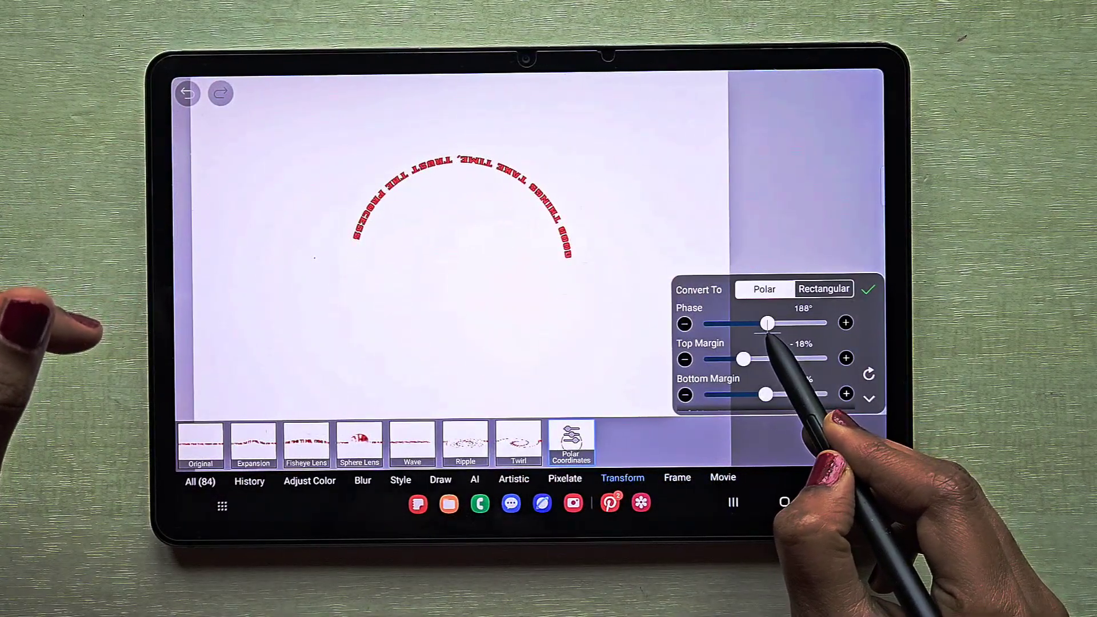
pyautogui.moveTo(768, 323); pyautogui.dragTo(764, 323)
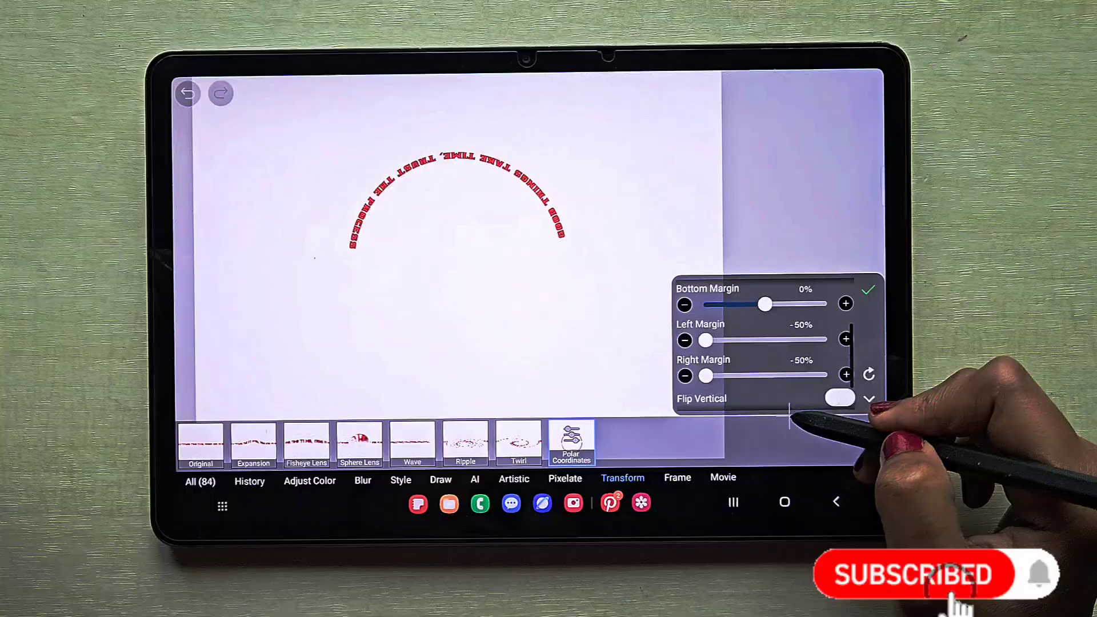
# - Raise the Left Margin slider from -50% to about 15%
pyautogui.scroll(-3)
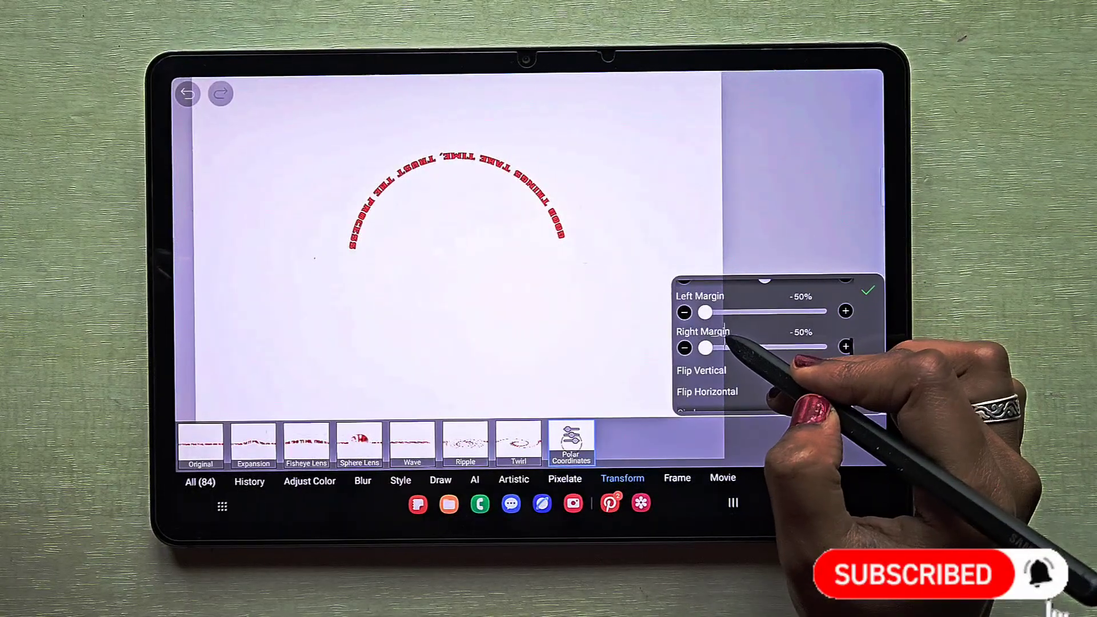
pyautogui.moveTo(705, 312); pyautogui.dragTo(734, 312)
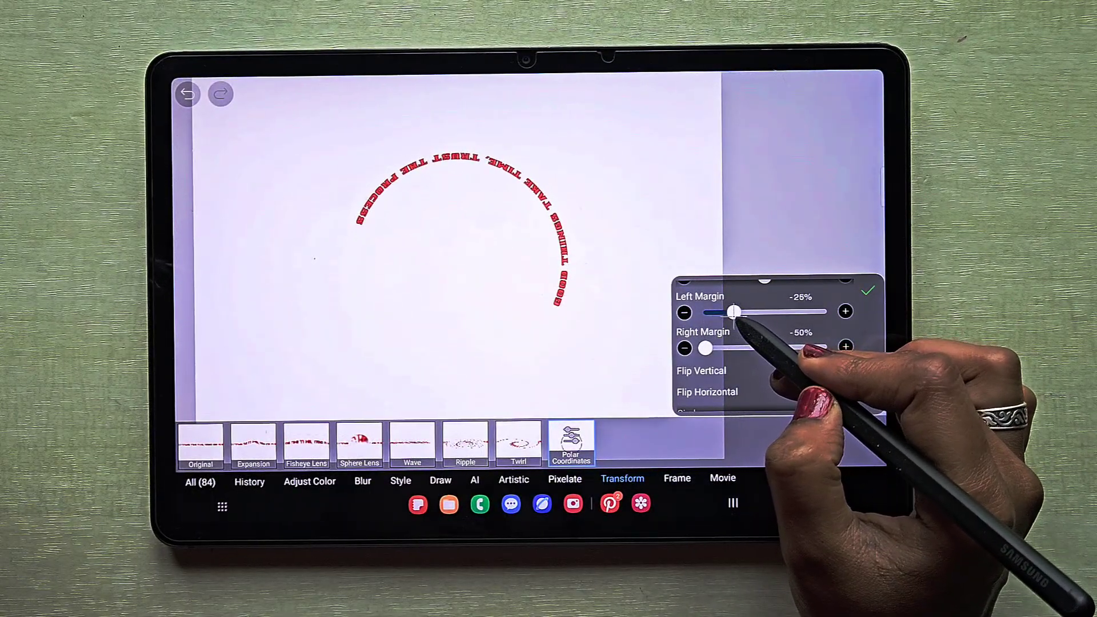
pyautogui.moveTo(734, 312); pyautogui.dragTo(756, 312)
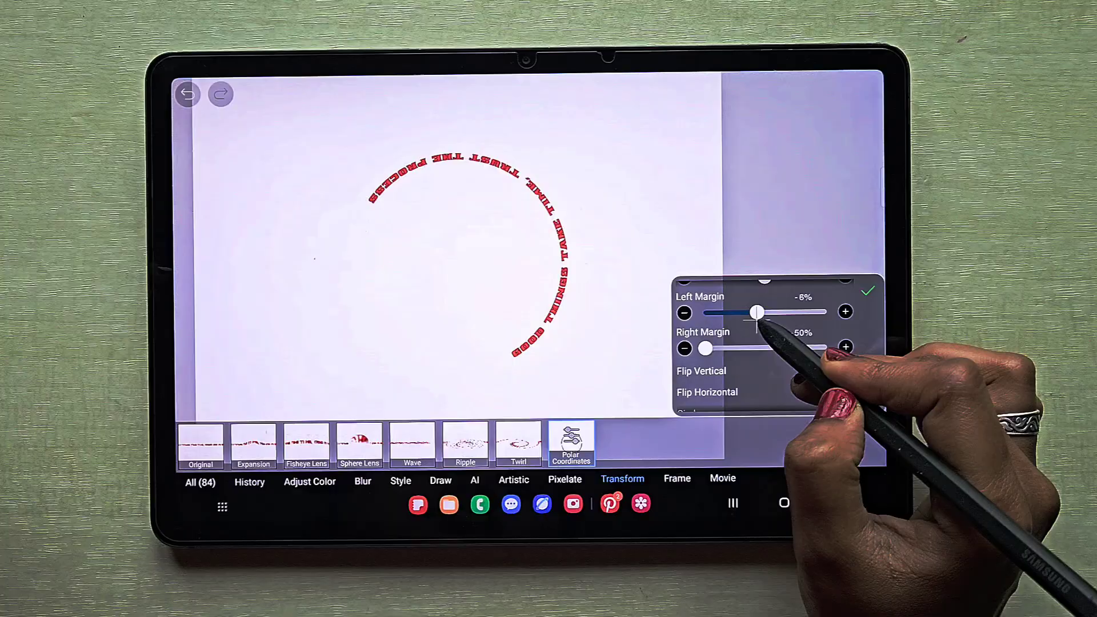
pyautogui.moveTo(755, 312); pyautogui.dragTo(766, 312)
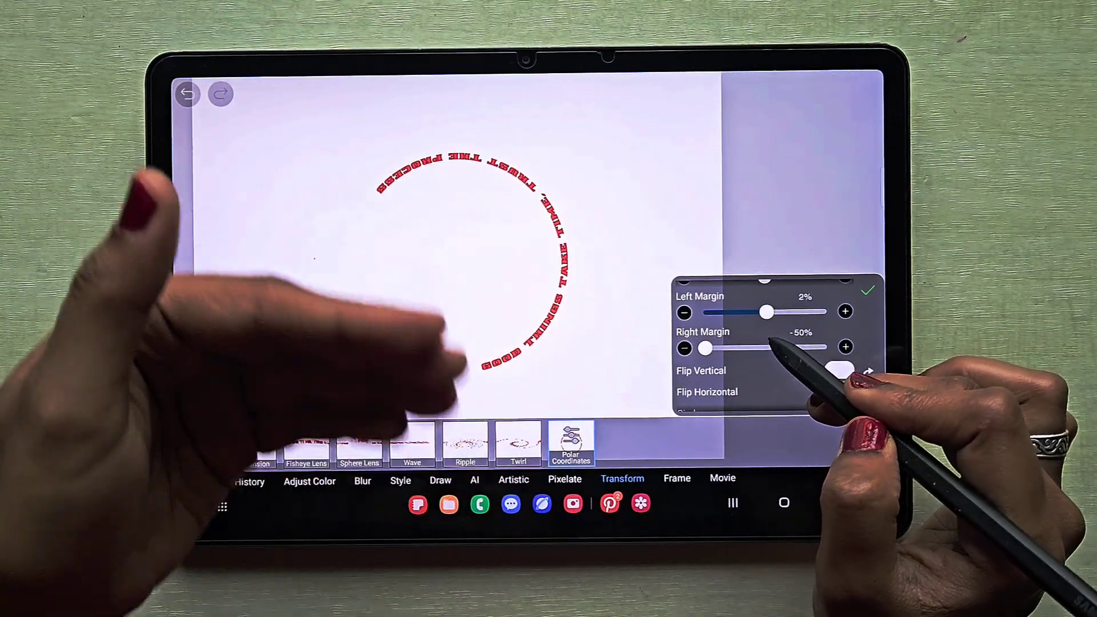
pyautogui.moveTo(767, 311); pyautogui.dragTo(774, 312)
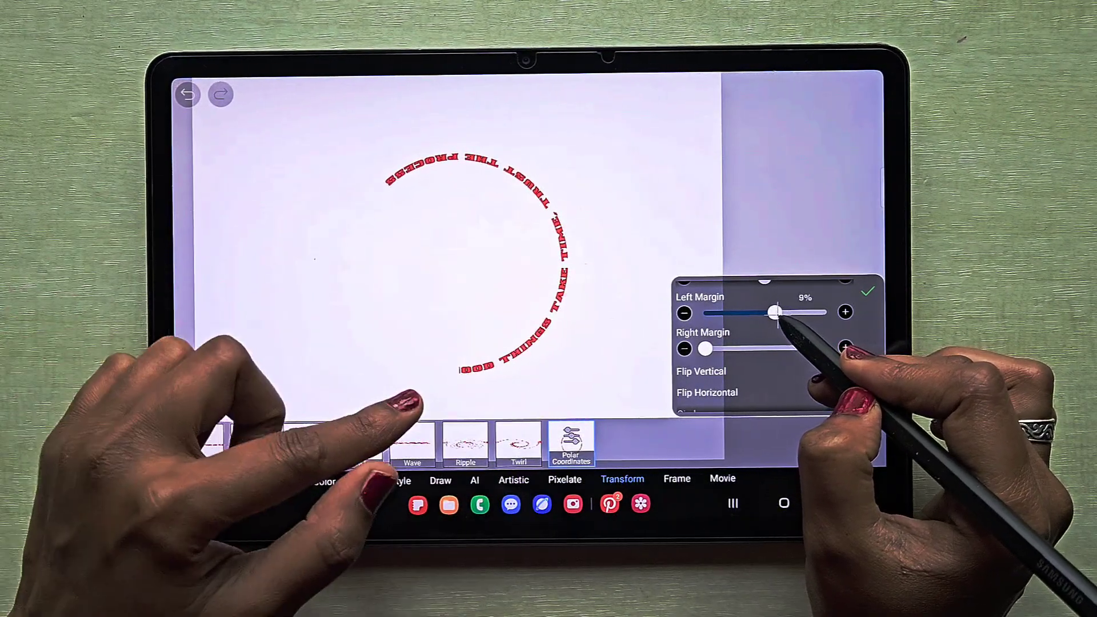
pyautogui.moveTo(771, 312); pyautogui.dragTo(782, 312)
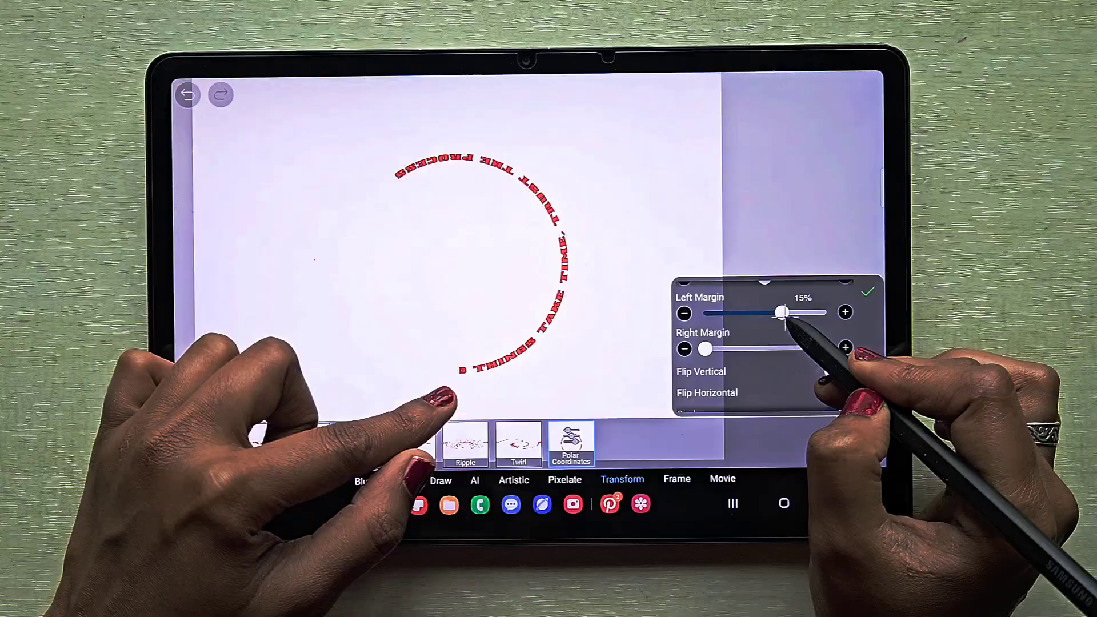
pyautogui.moveTo(782, 312); pyautogui.dragTo(770, 313)
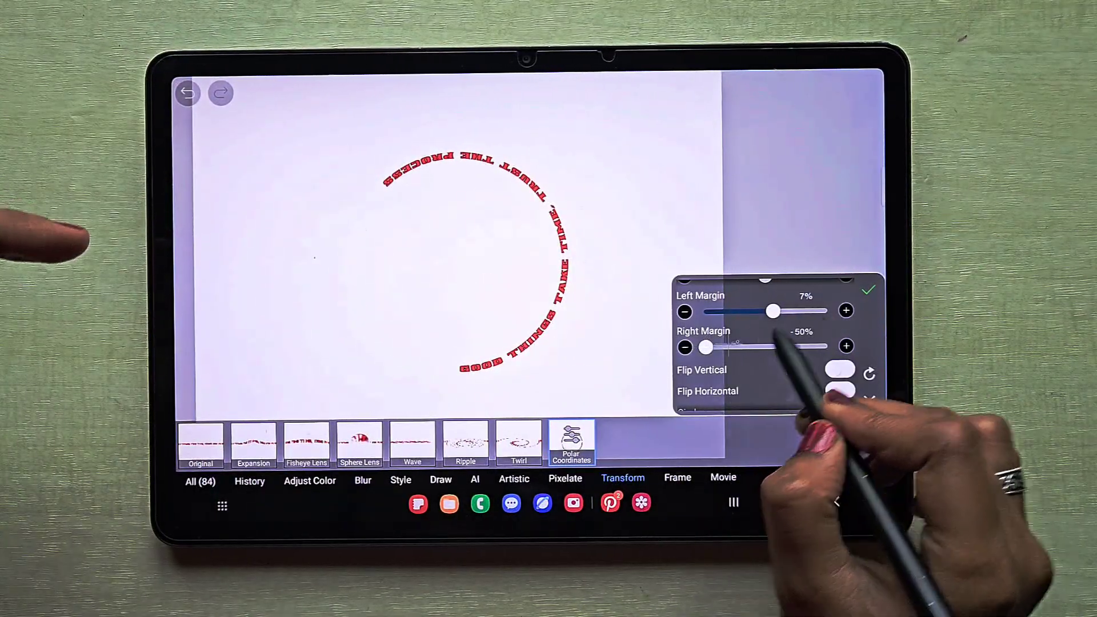
# - Set Left Margin to 7% and Right Margin to about 7% so the ring closes
pyautogui.moveTo(705, 346); pyautogui.dragTo(733, 346)
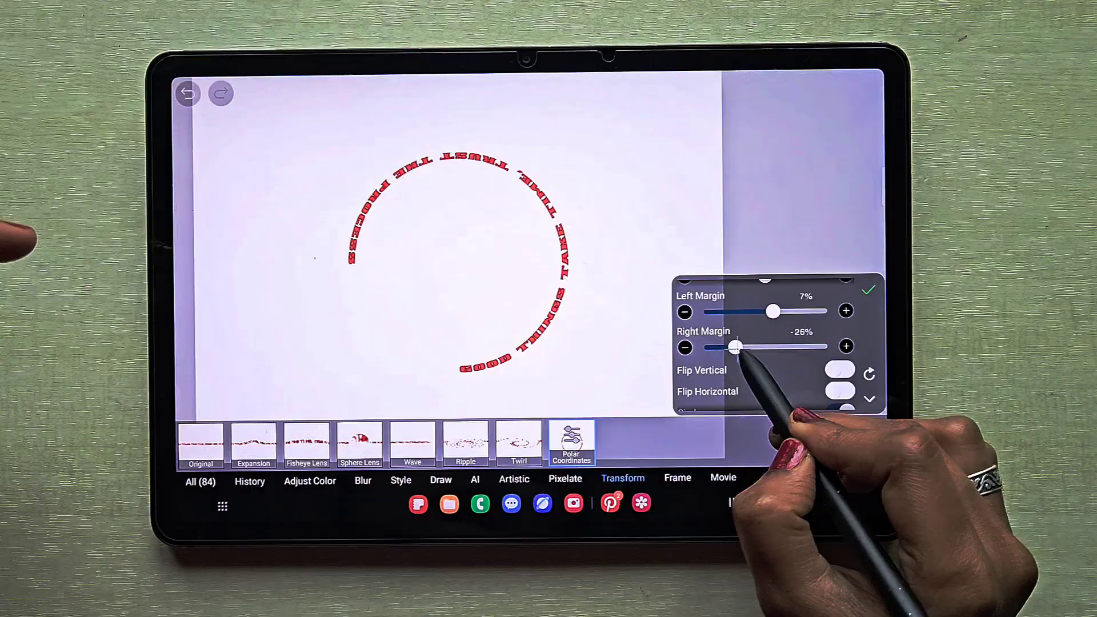
pyautogui.moveTo(733, 347); pyautogui.dragTo(763, 347)
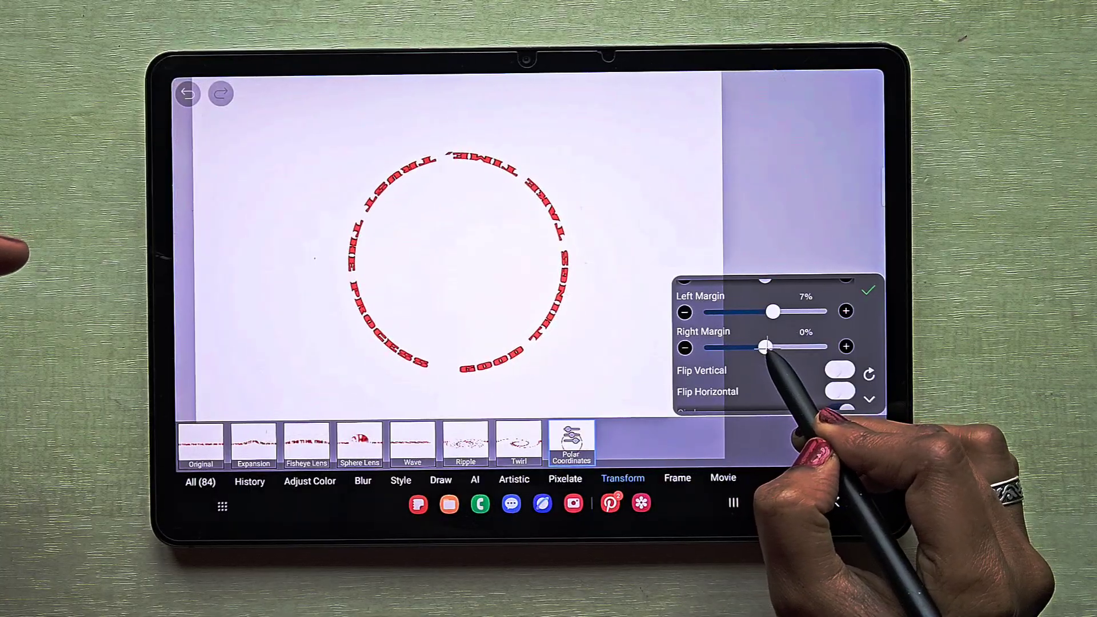
pyautogui.moveTo(761, 347); pyautogui.dragTo(770, 347)
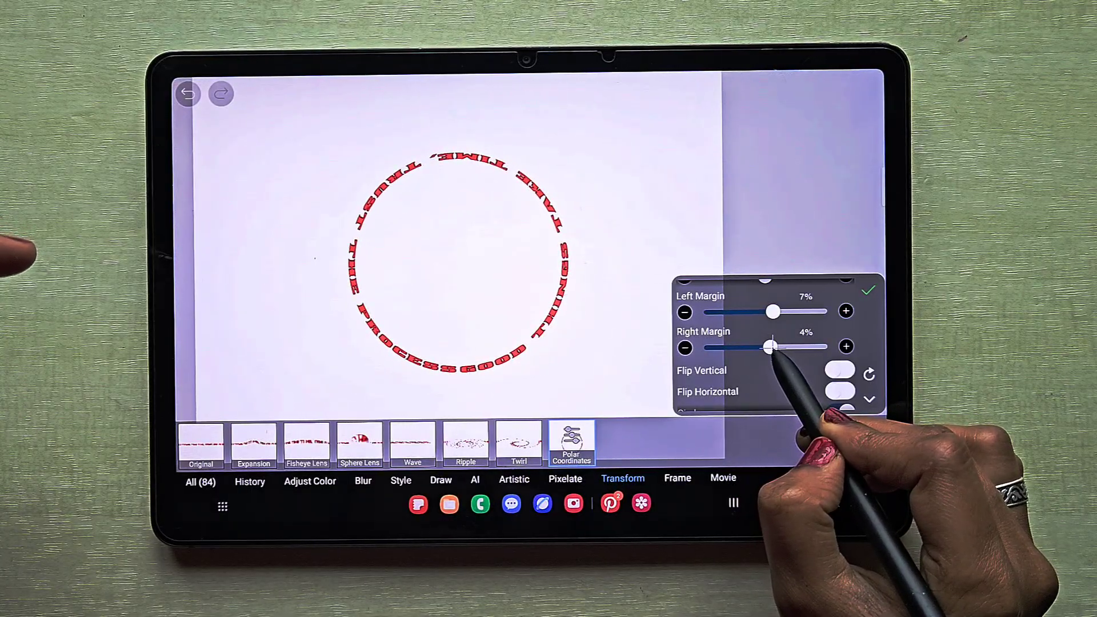
pyautogui.moveTo(770, 346); pyautogui.dragTo(782, 346)
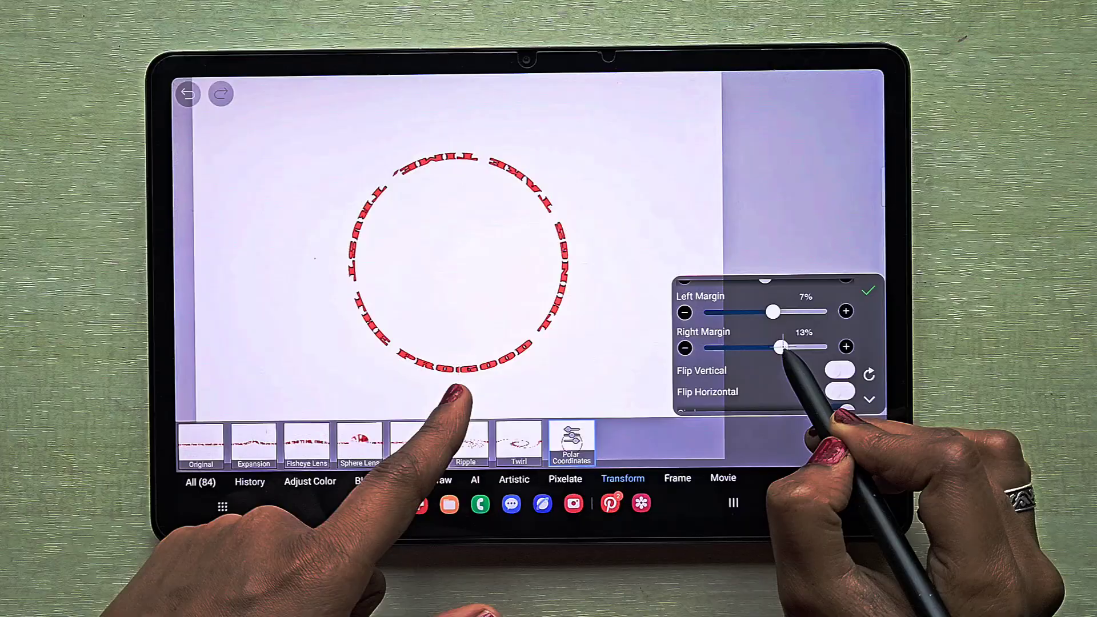
pyautogui.moveTo(780, 347); pyautogui.dragTo(790, 347)
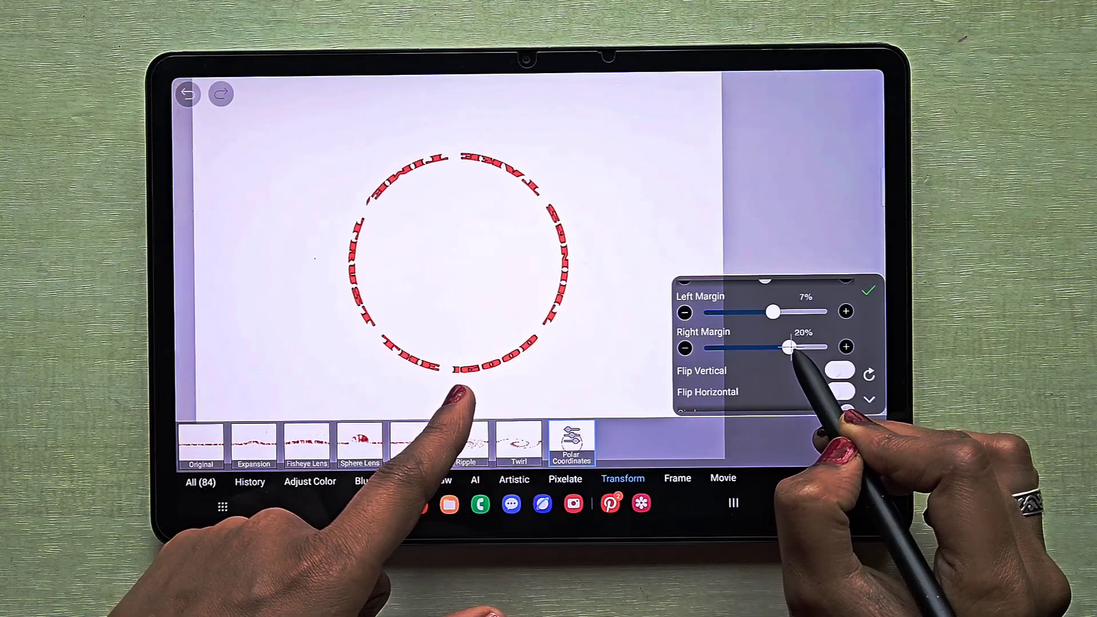
pyautogui.moveTo(789, 347); pyautogui.dragTo(774, 347)
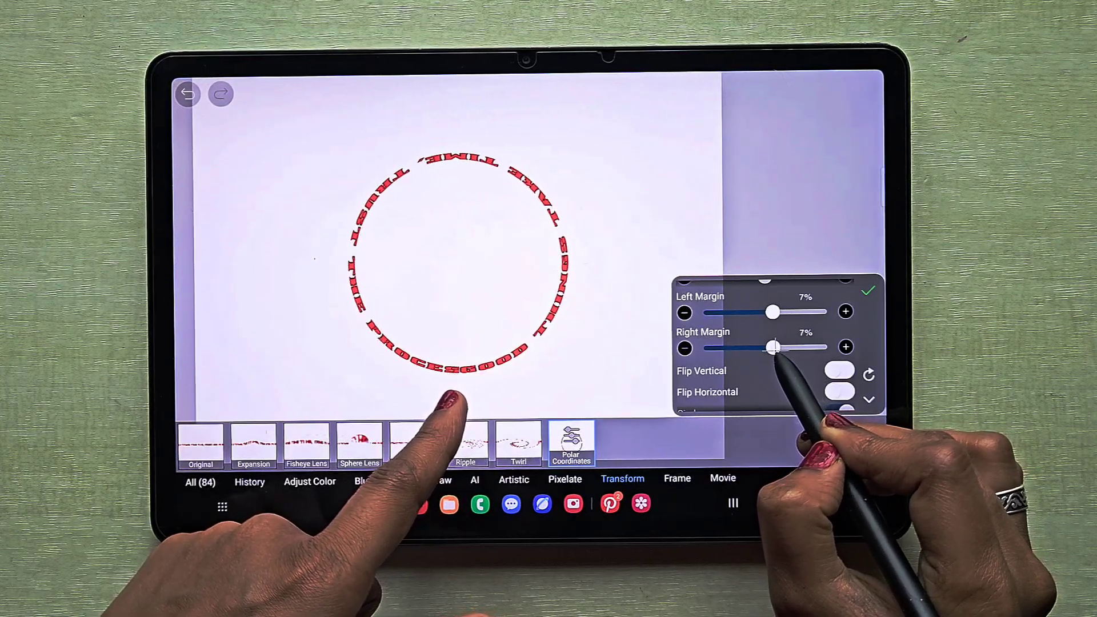
pyautogui.moveTo(772, 348); pyautogui.dragTo(766, 348)
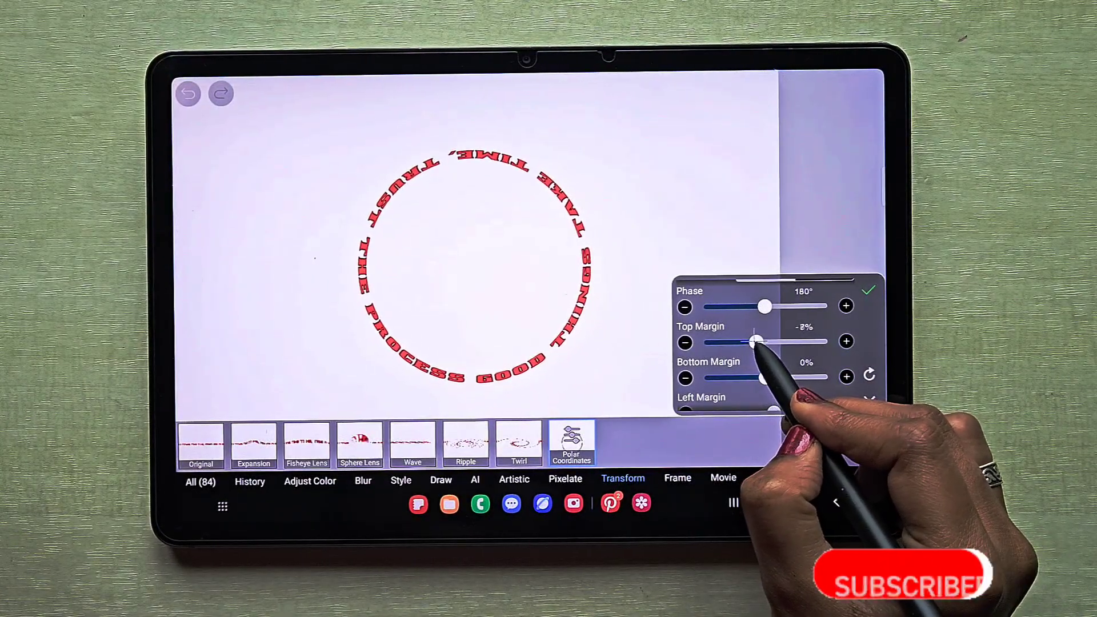
# - Tune the Top and Bottom Margin sliders to shrink the quote into a tighter ring
pyautogui.moveTo(753, 341); pyautogui.dragTo(770, 342)
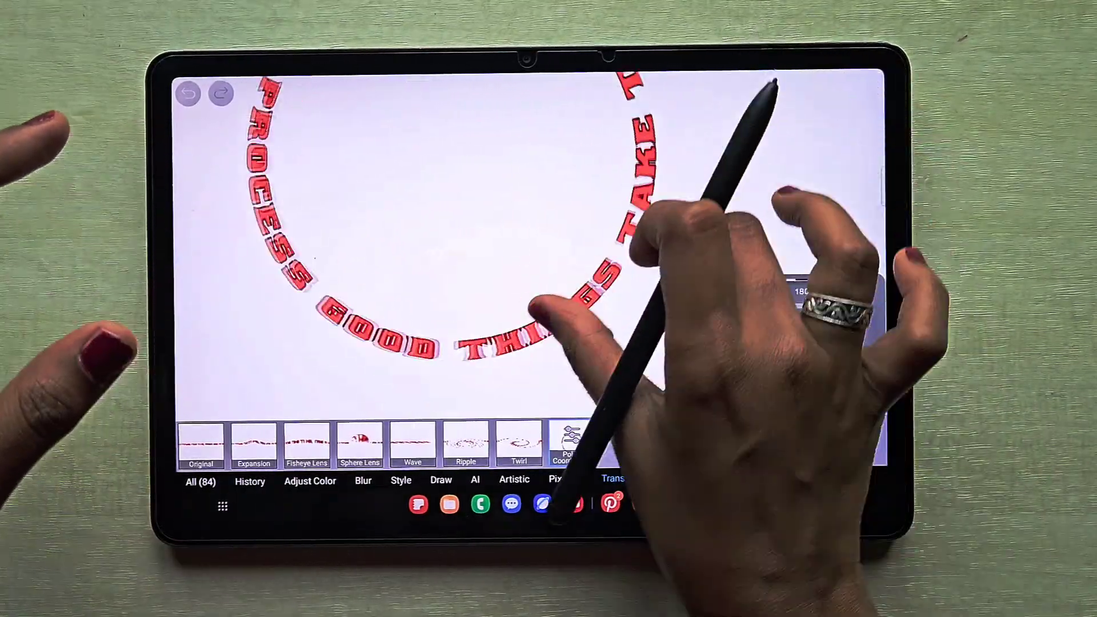
pyautogui.click(572, 444)
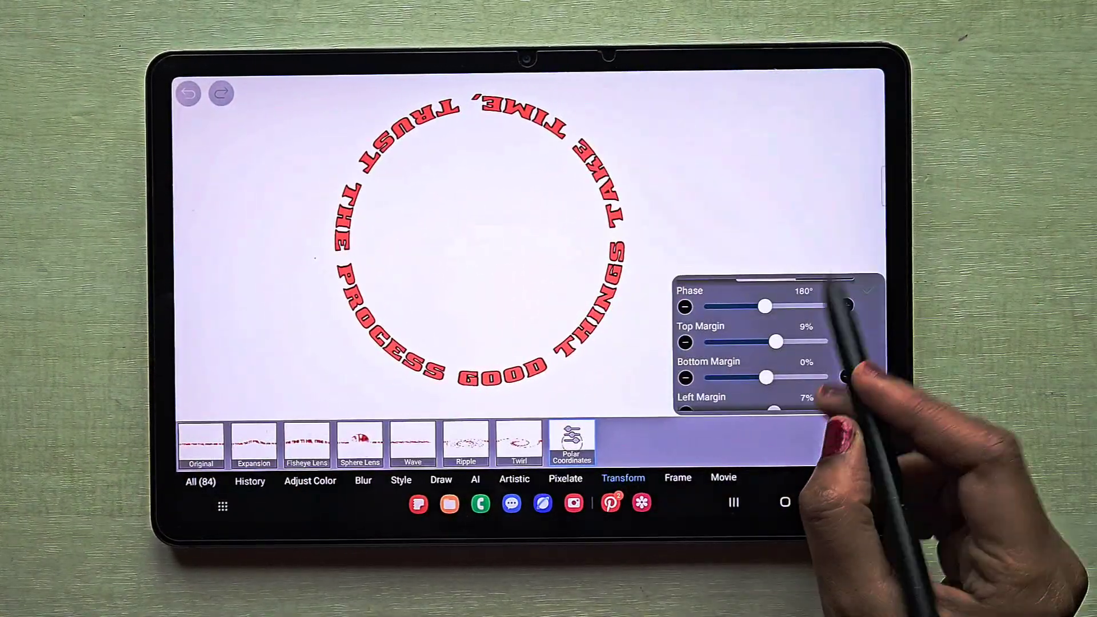
pyautogui.moveTo(775, 342); pyautogui.dragTo(764, 342)
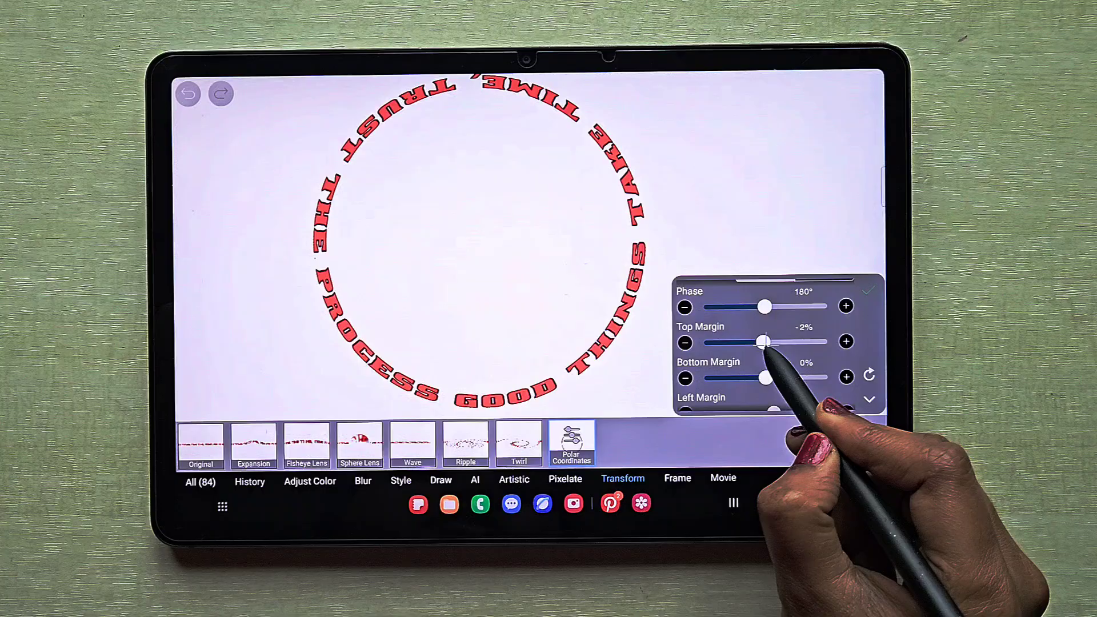
pyautogui.moveTo(765, 342); pyautogui.dragTo(752, 342)
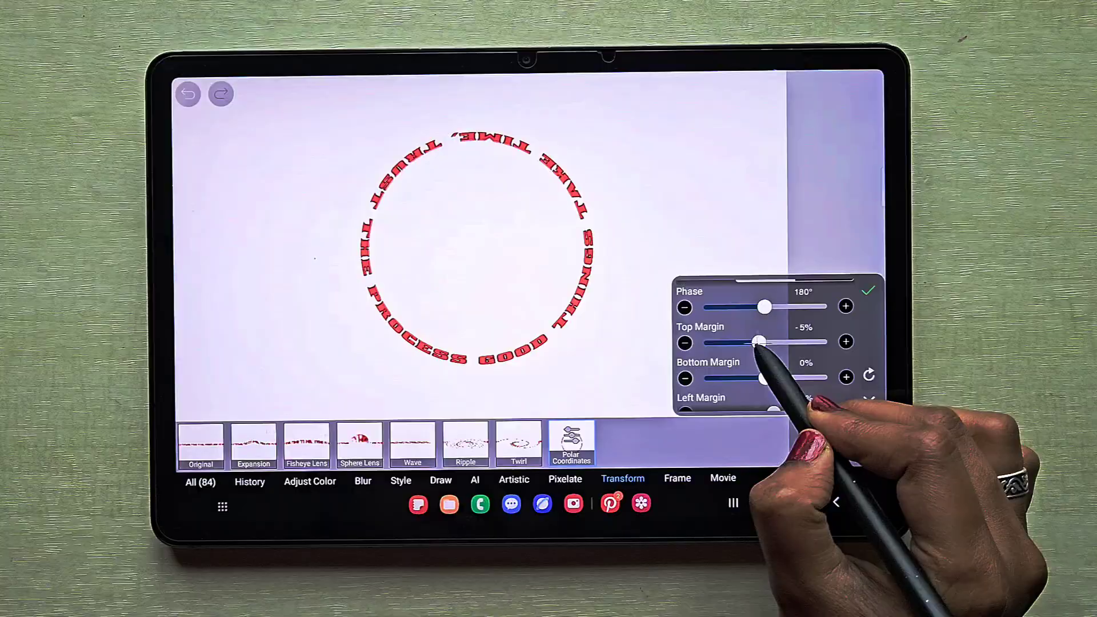
pyautogui.moveTo(761, 378); pyautogui.dragTo(752, 378)
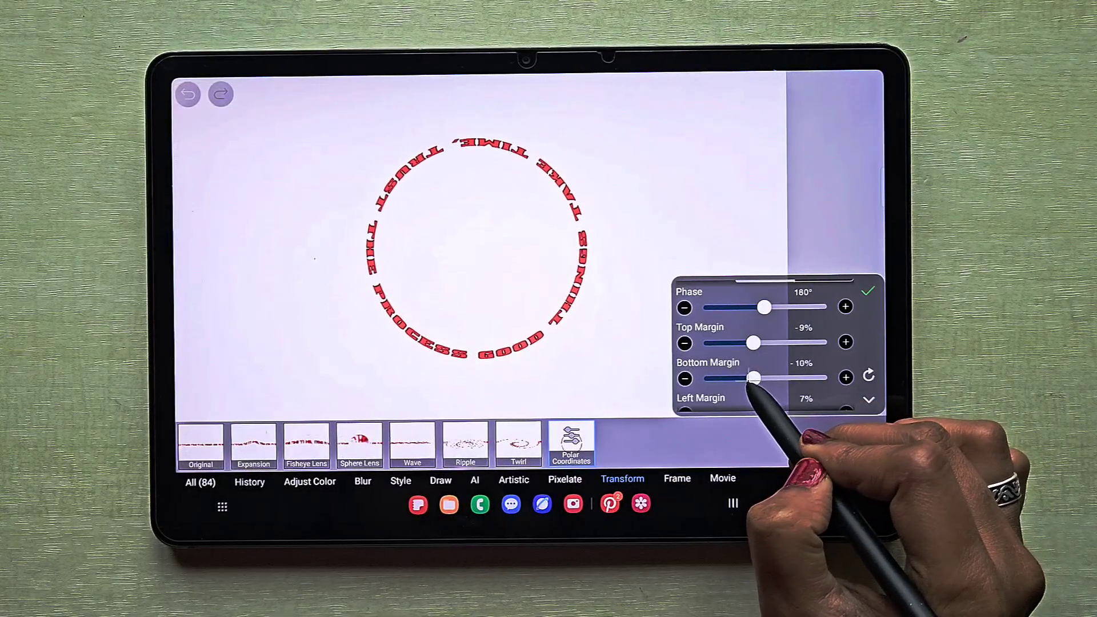
pyautogui.moveTo(752, 377); pyautogui.dragTo(738, 378)
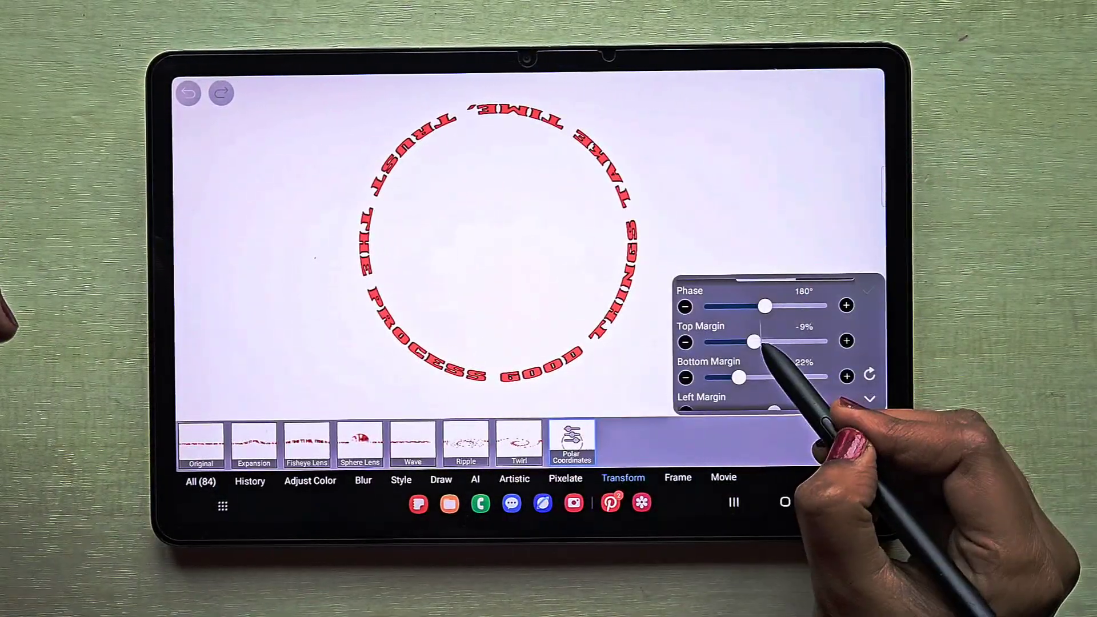
pyautogui.moveTo(752, 342); pyautogui.dragTo(782, 343)
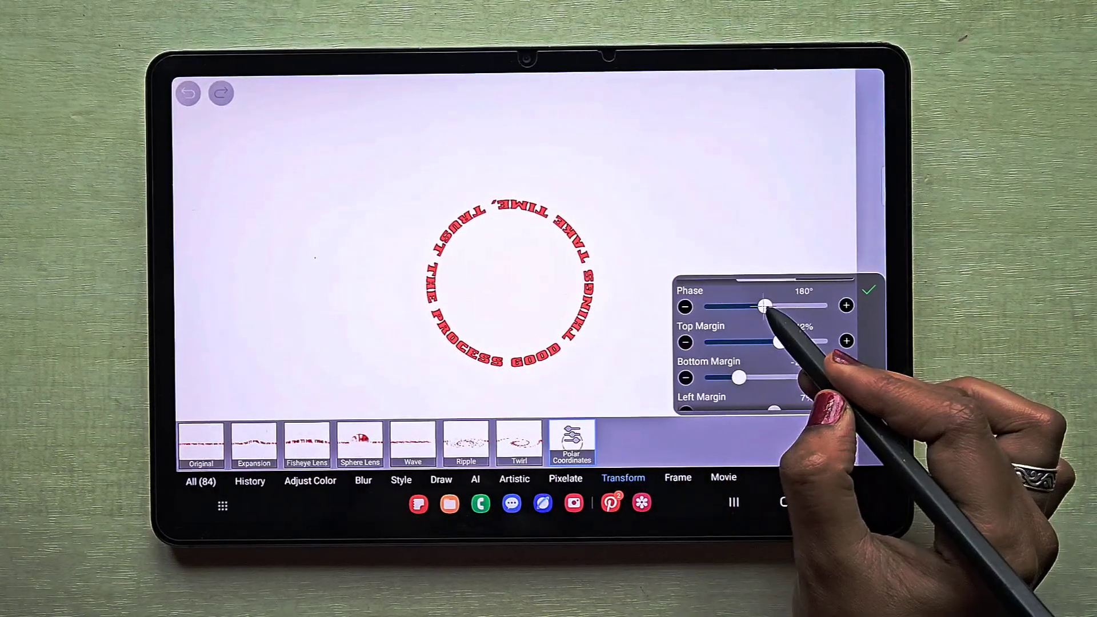
# - Set Phase to about 88° so GOOD THINGS sits on top, and enable Circle
pyautogui.moveTo(763, 305); pyautogui.dragTo(733, 306)
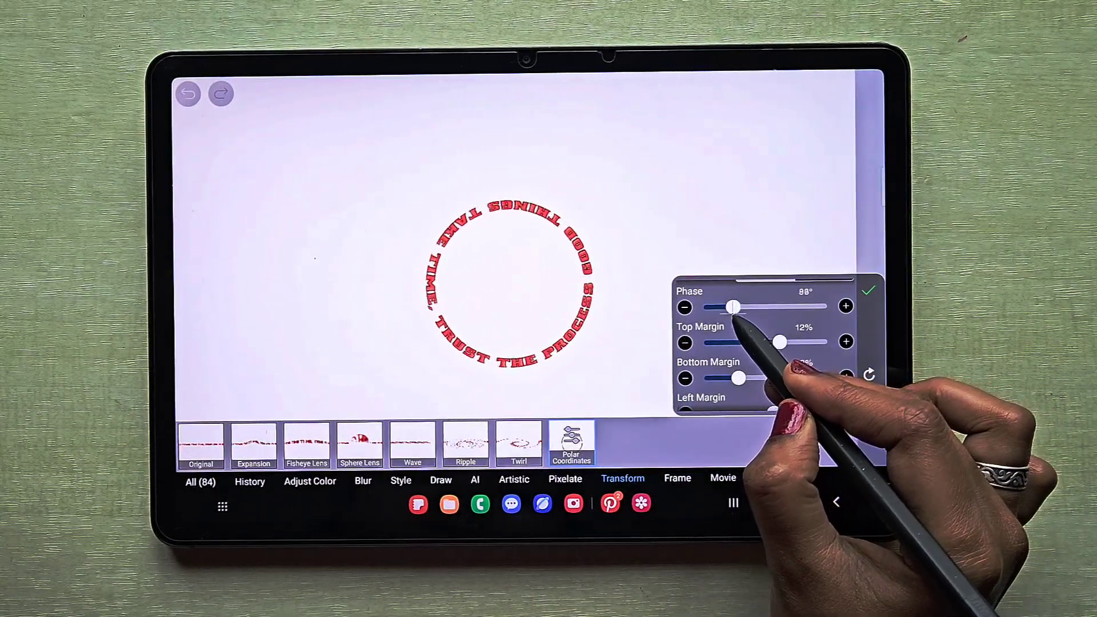
pyautogui.moveTo(733, 308); pyautogui.dragTo(715, 307)
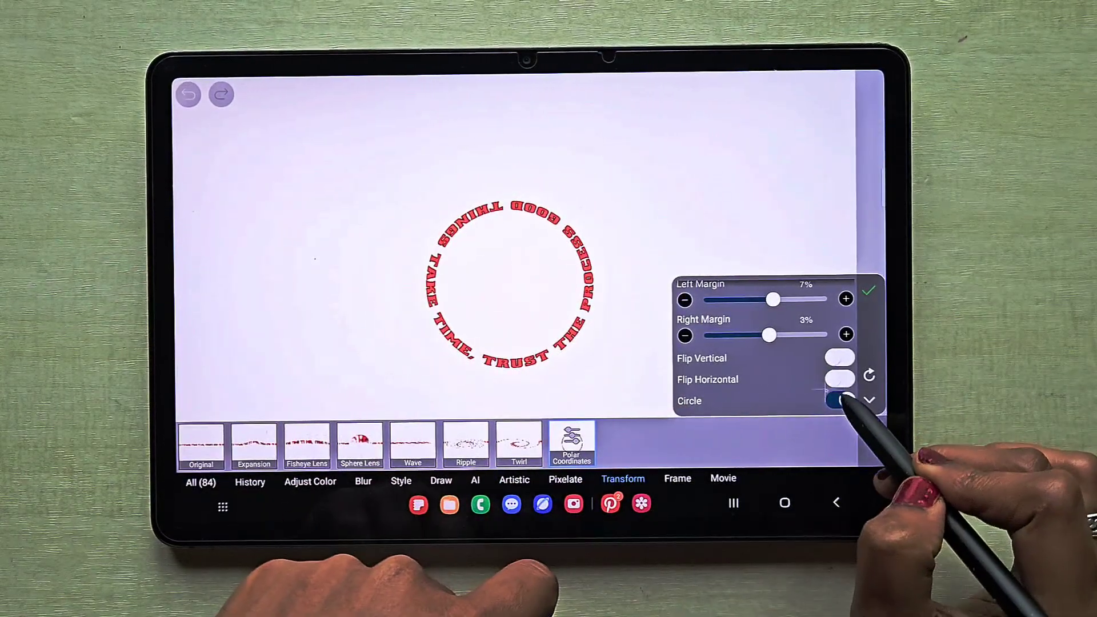
pyautogui.click(840, 358)
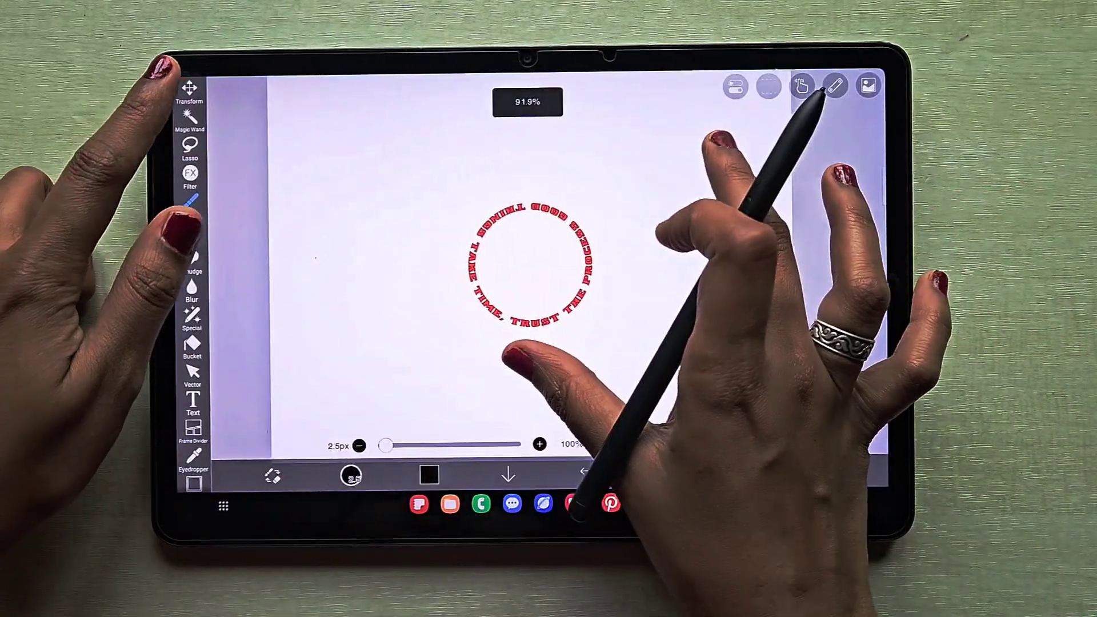
# - Select the applied quote ring with the Transform tool
pyautogui.click(188, 90)
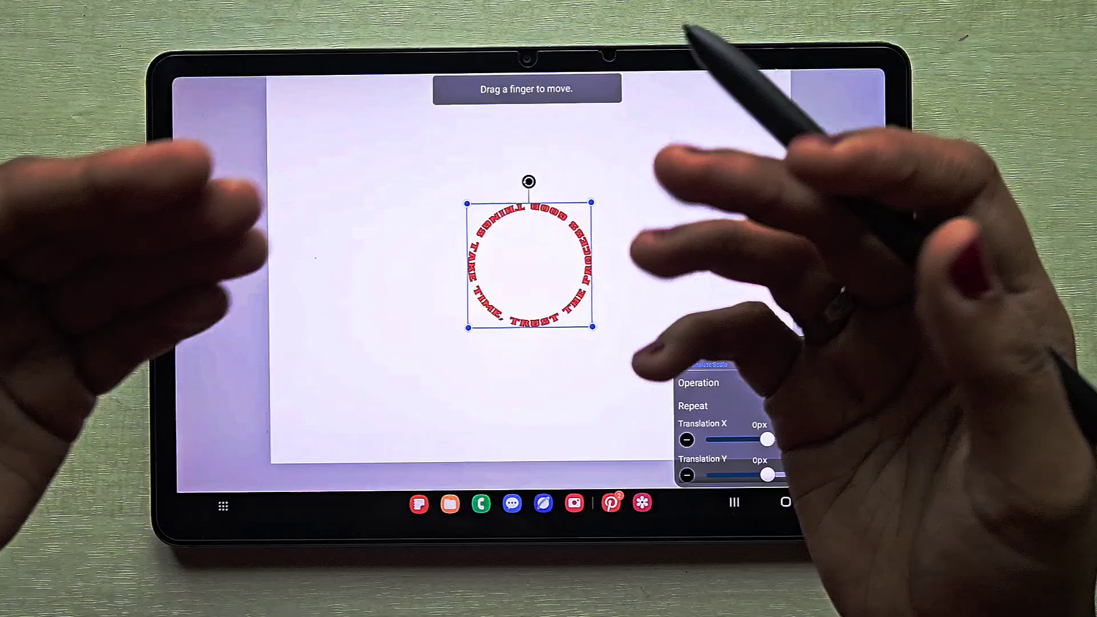